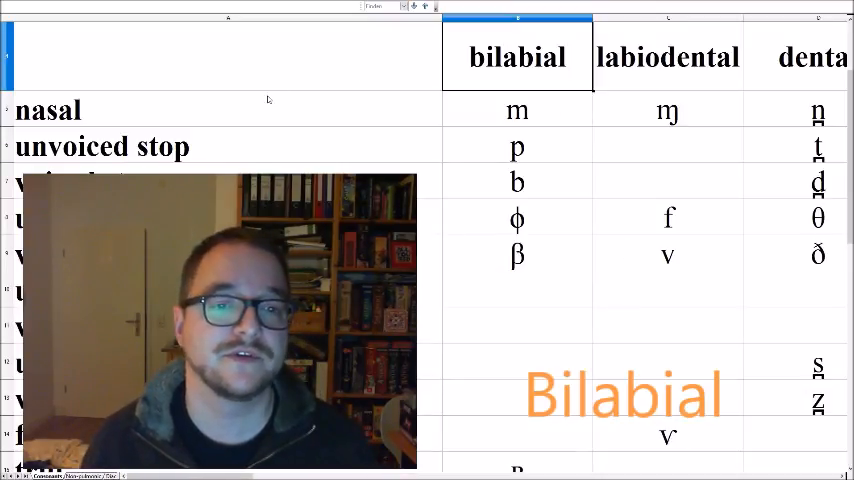
Go through the bilabial cells m, p, b, ɸ and β.
click(516, 110)
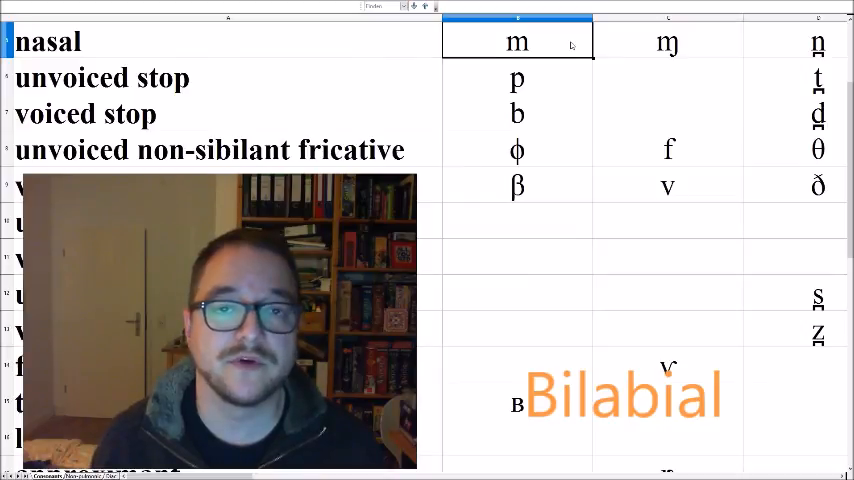
click(517, 78)
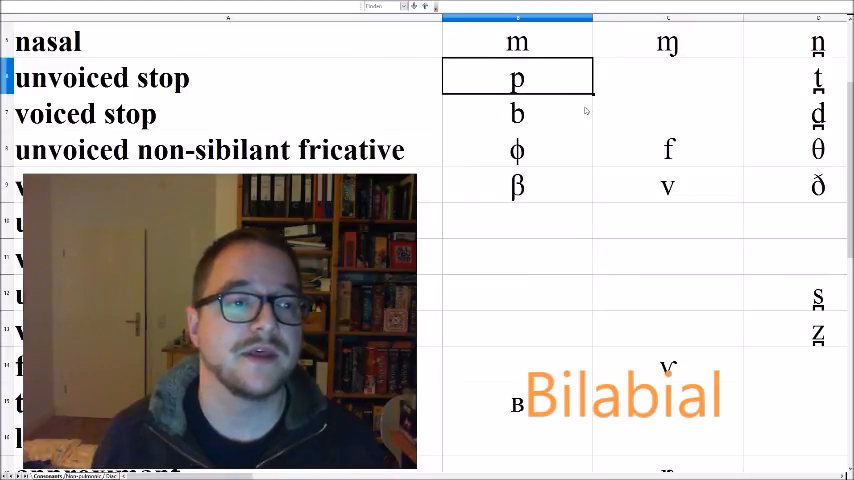
mouse_move(605, 97)
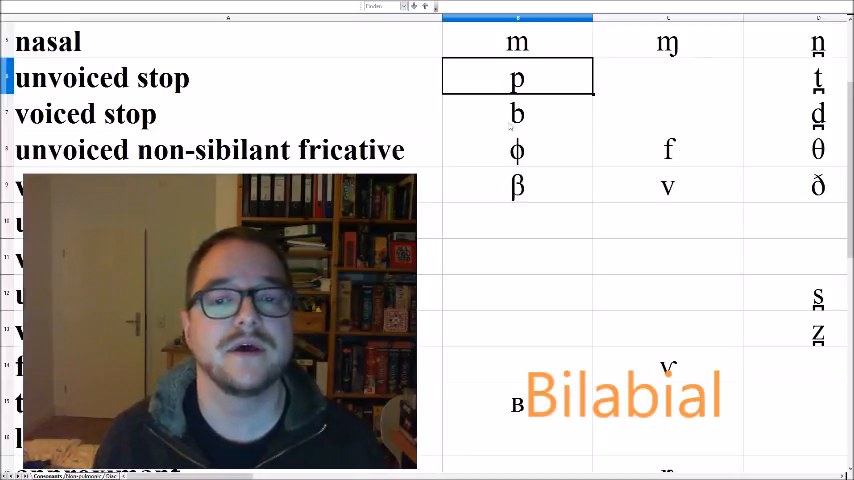
click(518, 113)
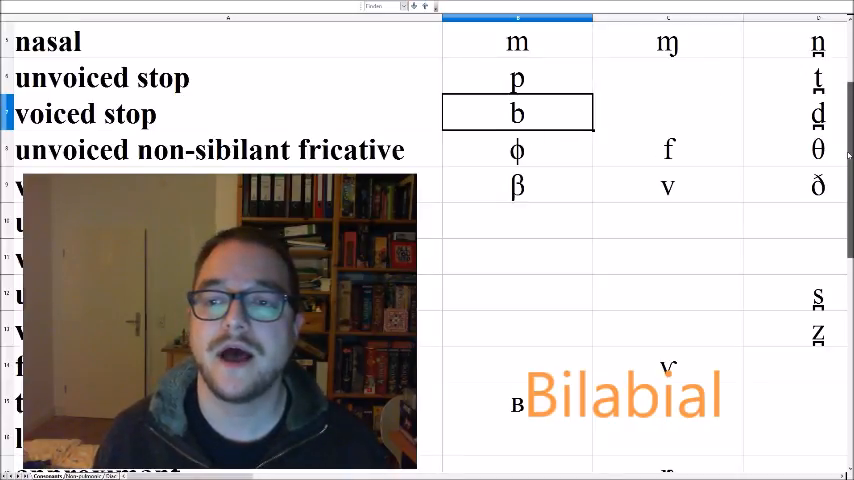
scroll(down, 3)
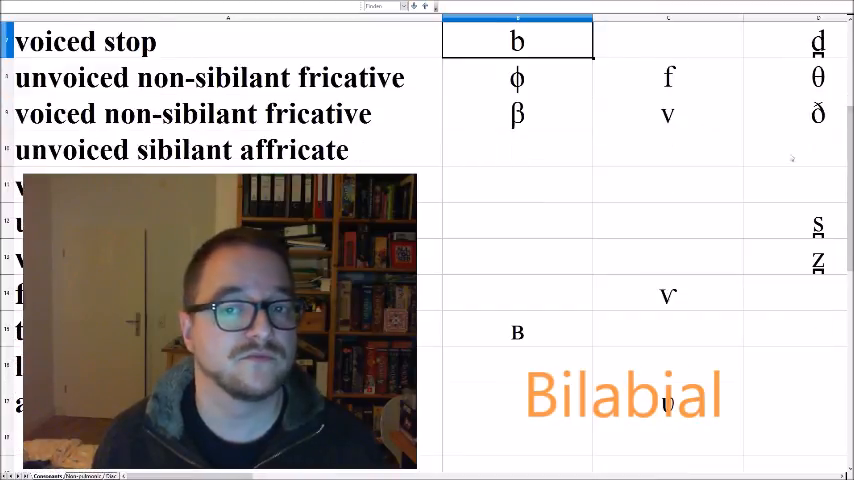
click(517, 78)
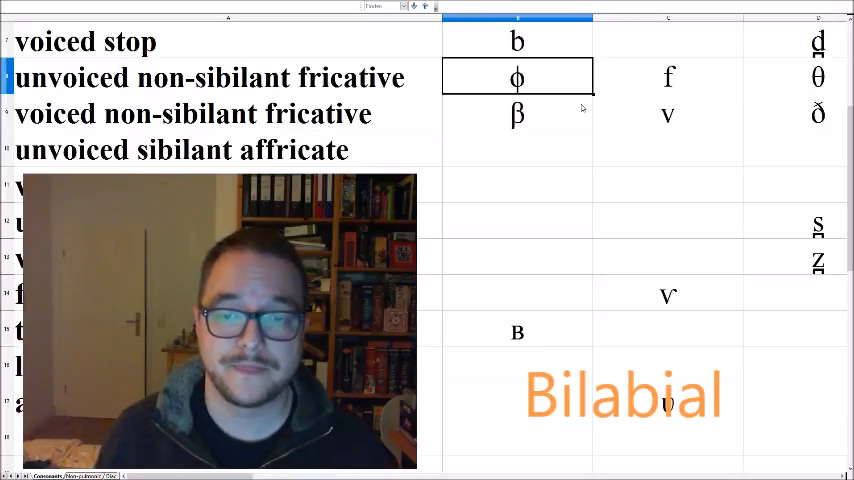
click(517, 113)
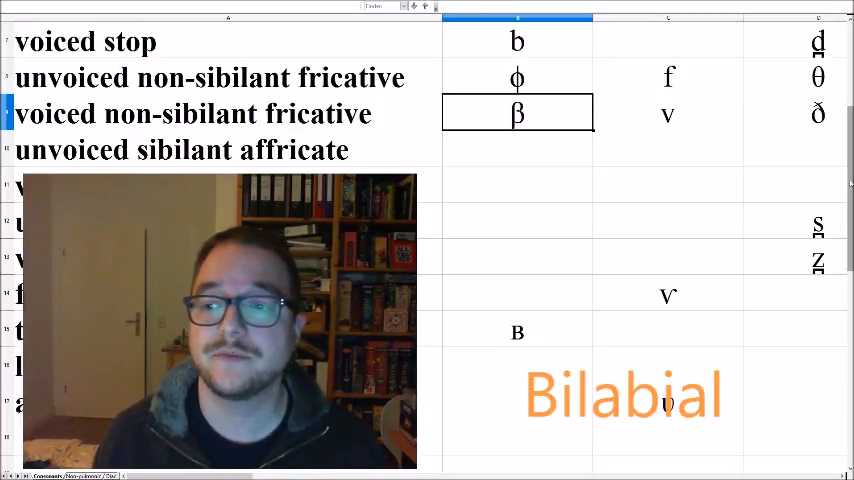
scroll(down, 3)
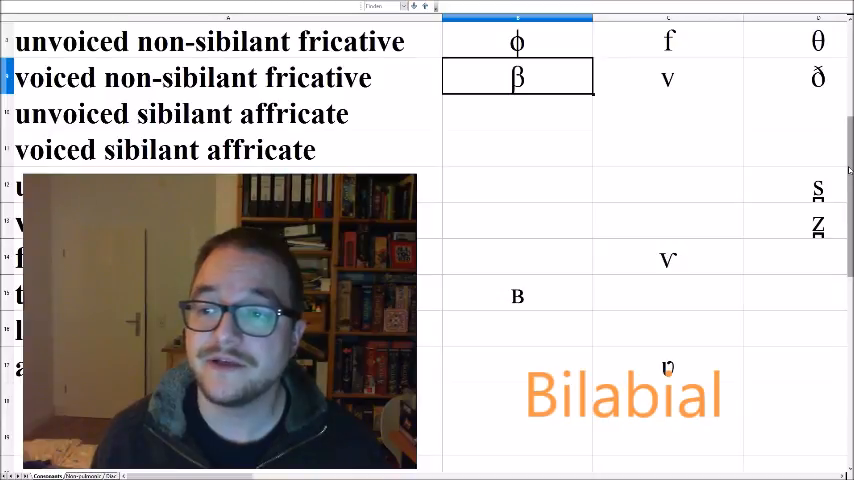
scroll(down, 3)
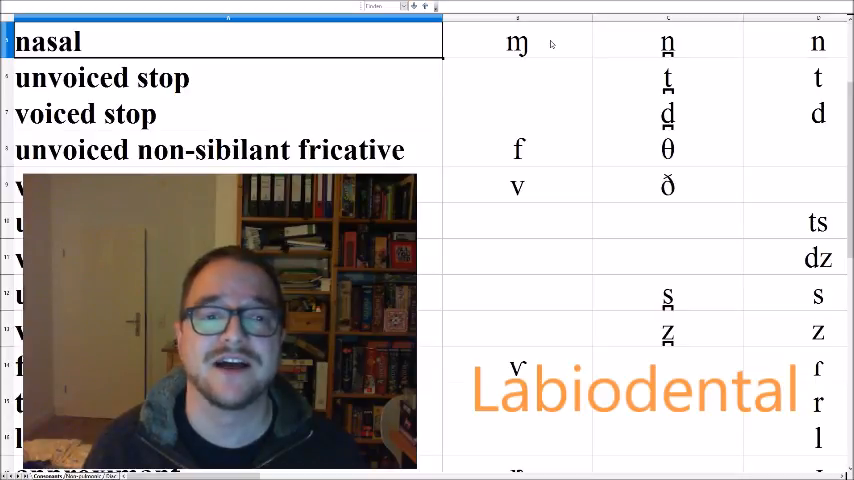
Point out the non-sibilant fricative, flap or tap, and approximant rows.
click(210, 149)
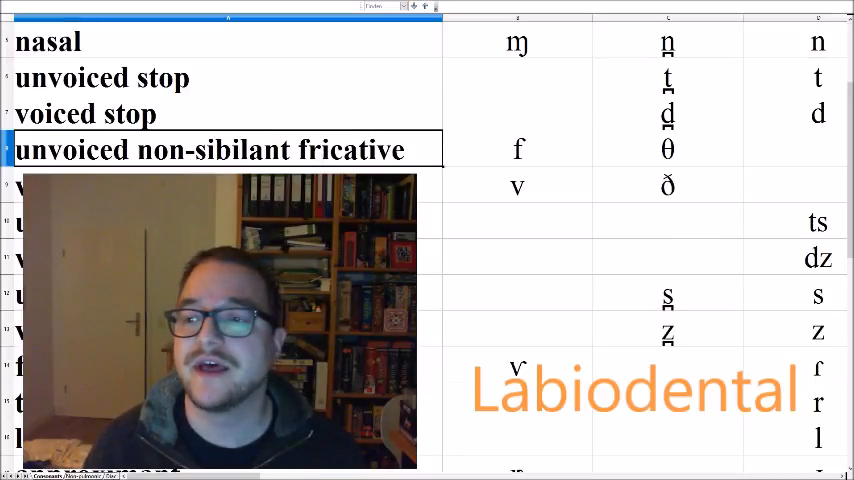
scroll(down, 3)
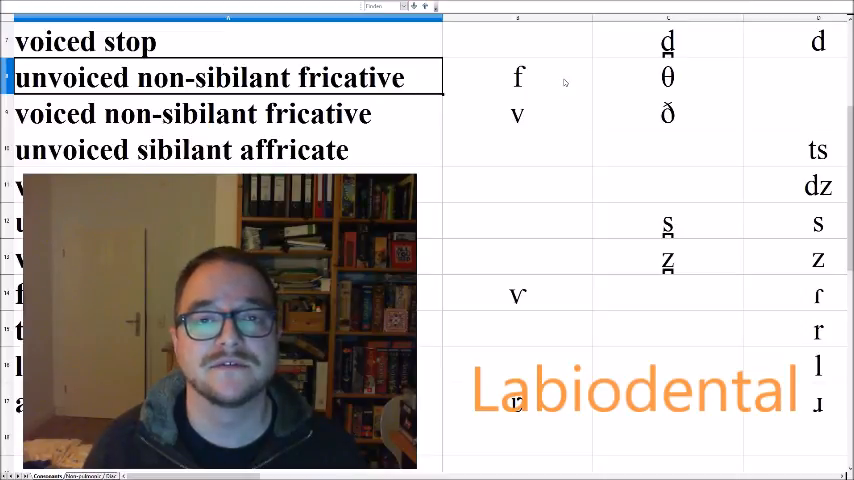
click(200, 113)
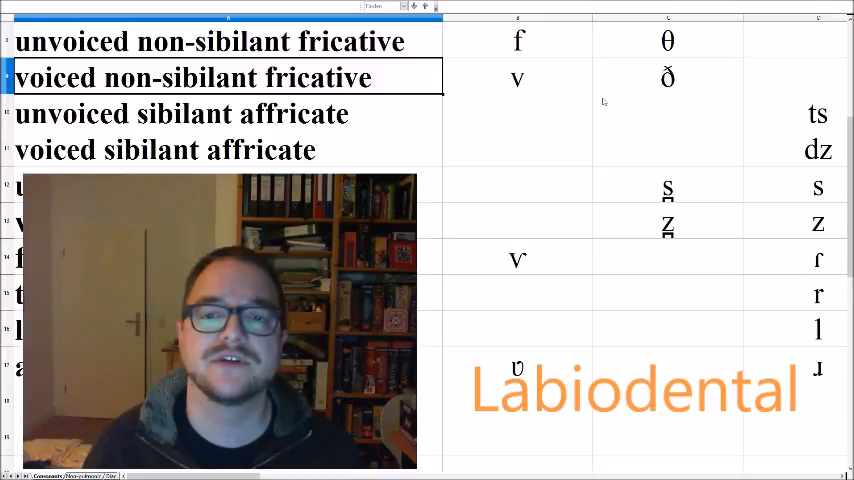
click(513, 77)
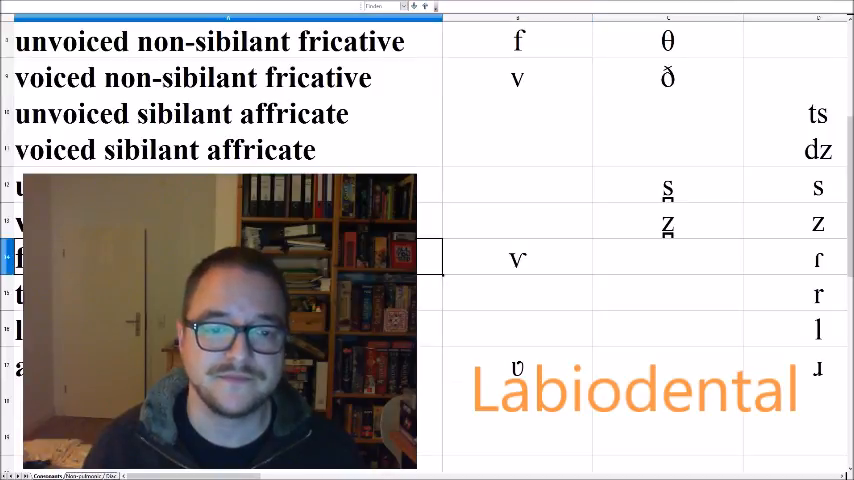
scroll(down, 3)
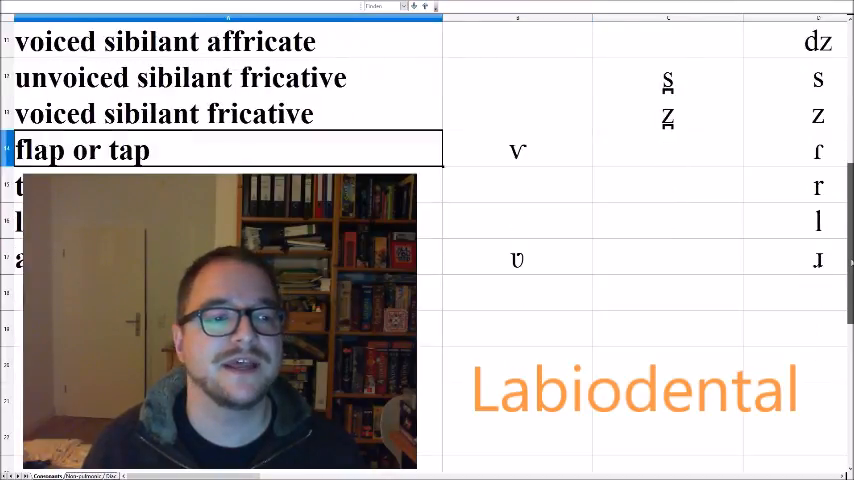
scroll(down, 3)
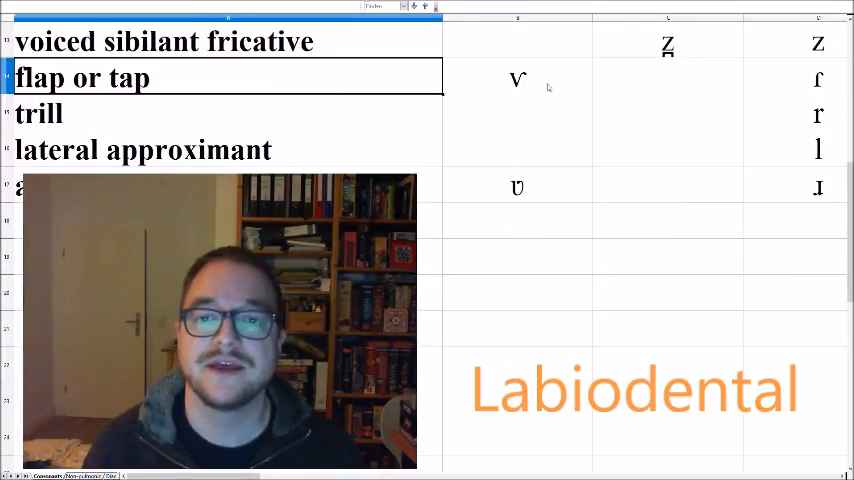
click(514, 78)
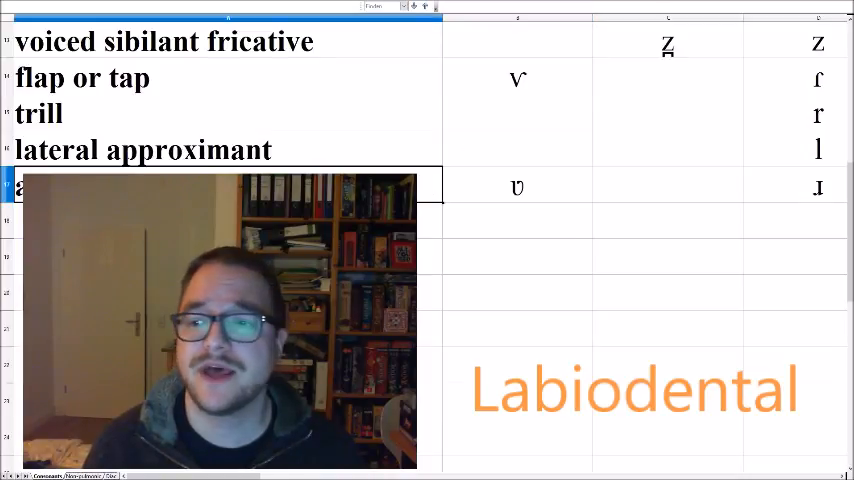
scroll(down, 3)
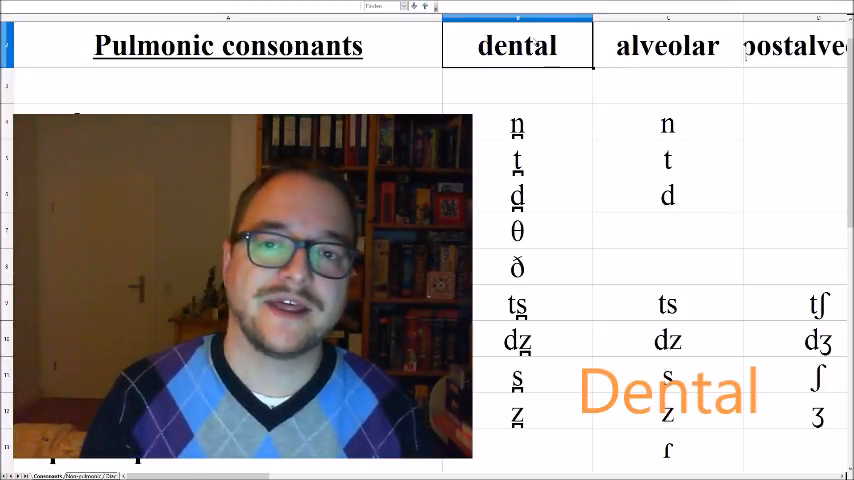
mouse_move(537, 130)
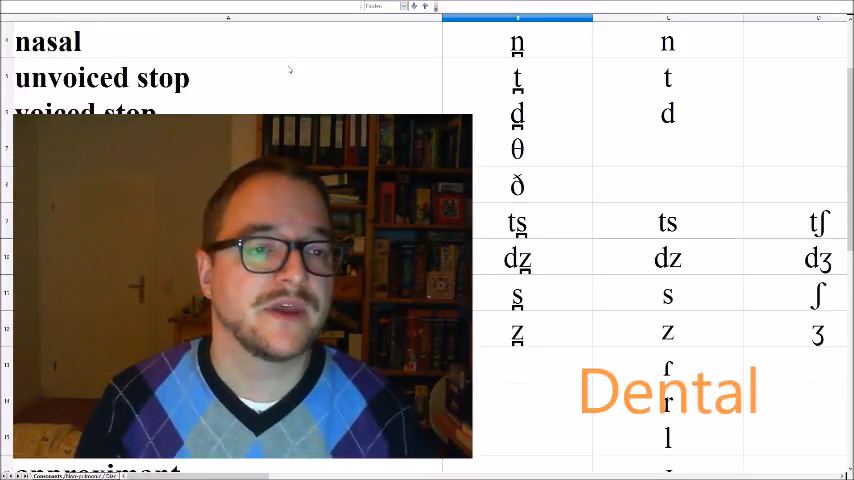
mouse_move(555, 87)
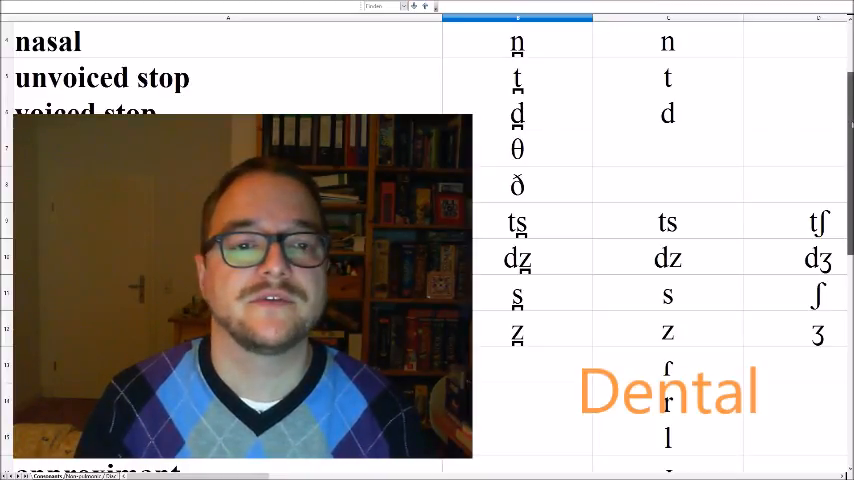
Review the dental sibilant affricates and fricatives, from ts through to z.
scroll(down, 3)
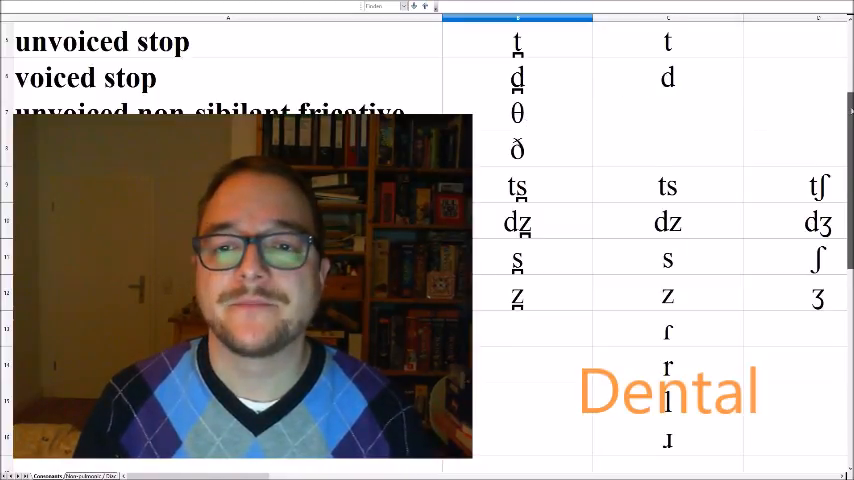
scroll(down, 3)
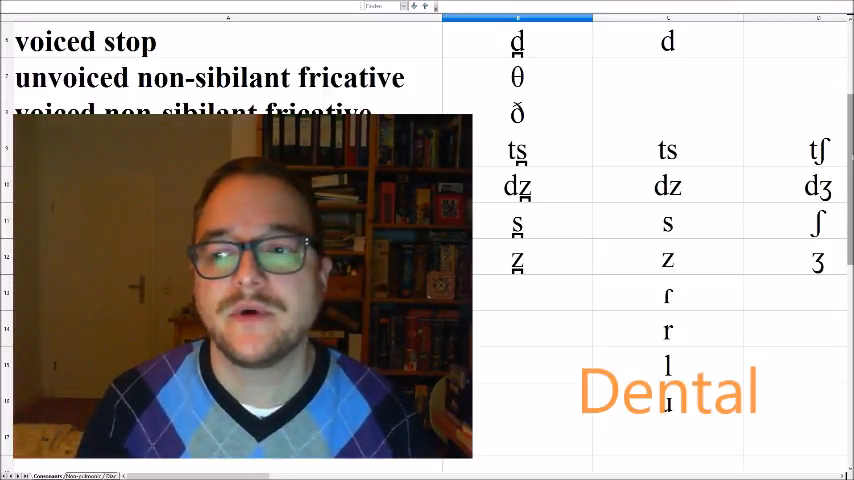
scroll(down, 3)
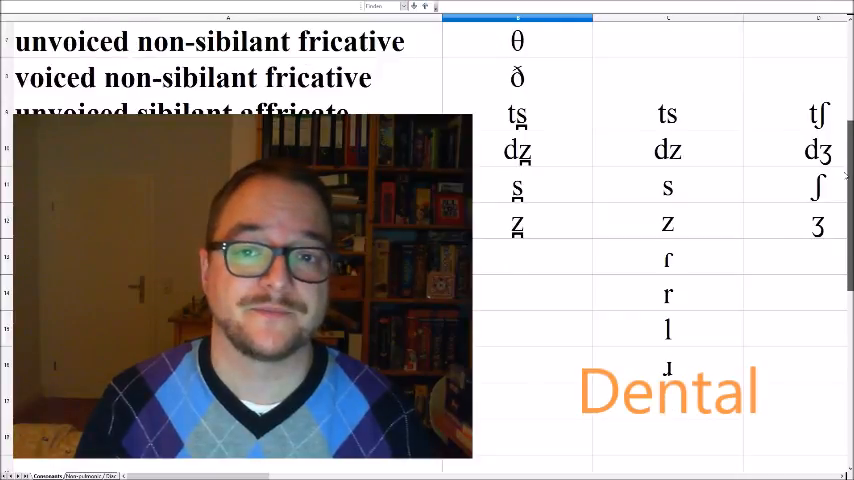
scroll(down, 3)
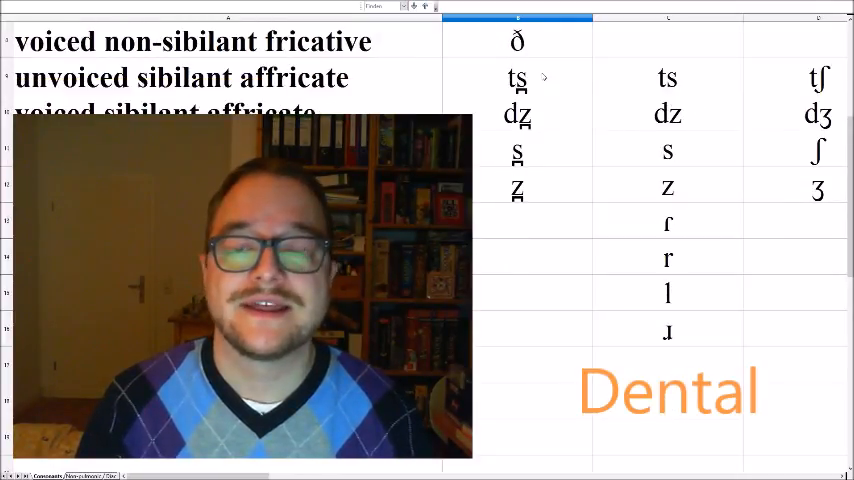
click(519, 78)
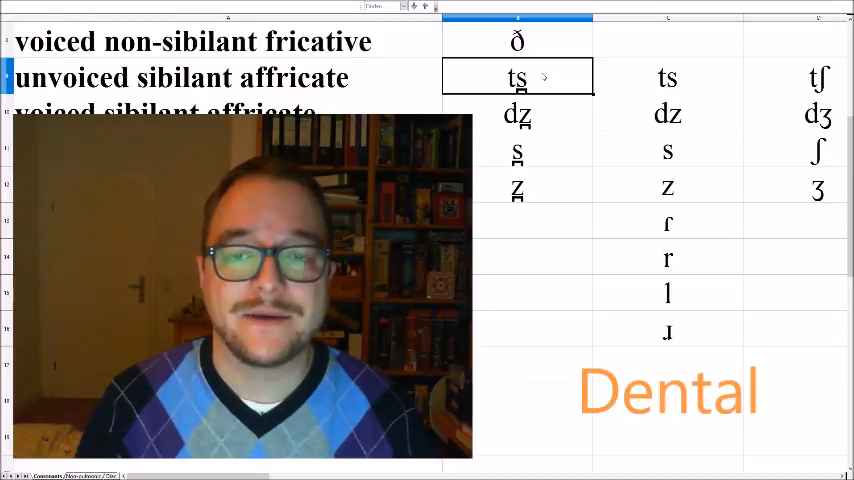
click(517, 114)
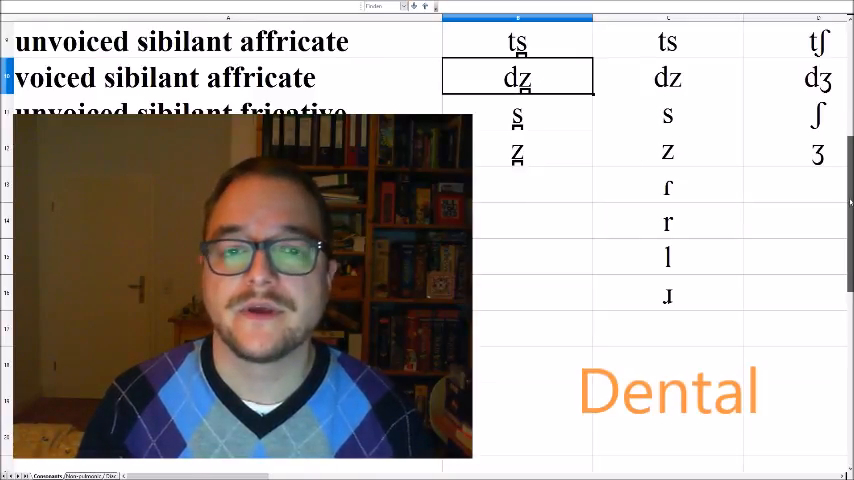
scroll(down, 3)
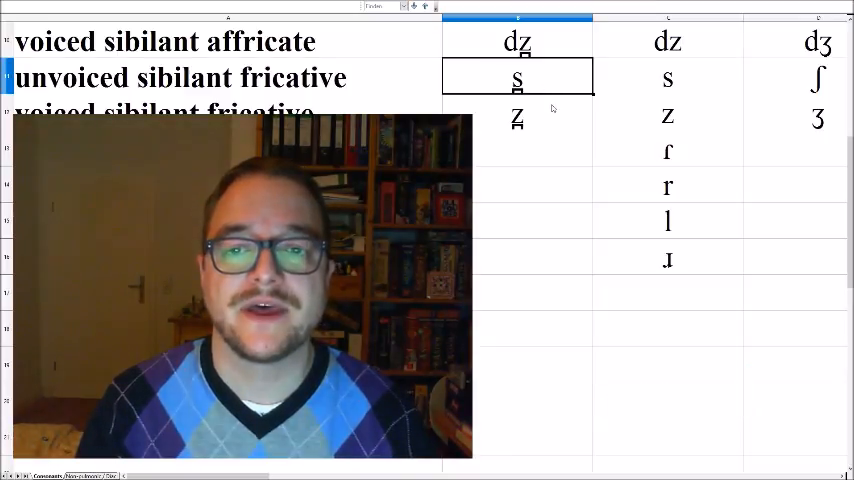
click(517, 115)
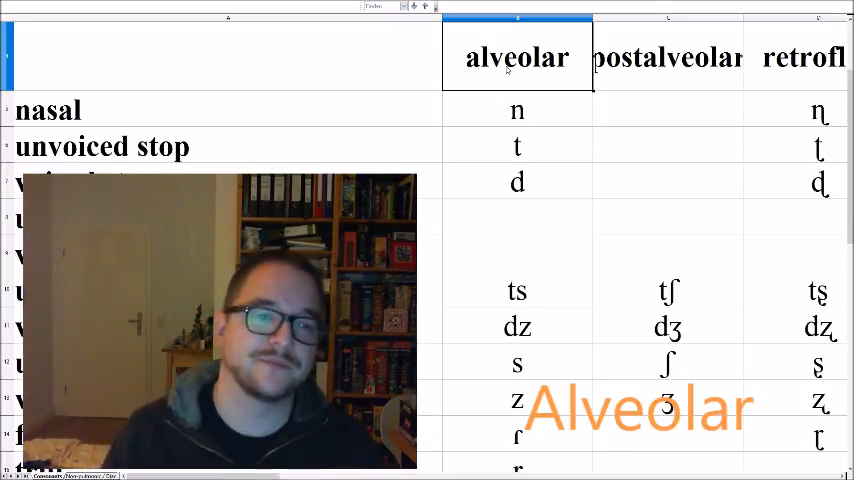
Go through the alveolar column heading, the affricate dz and the fricative s.
click(519, 110)
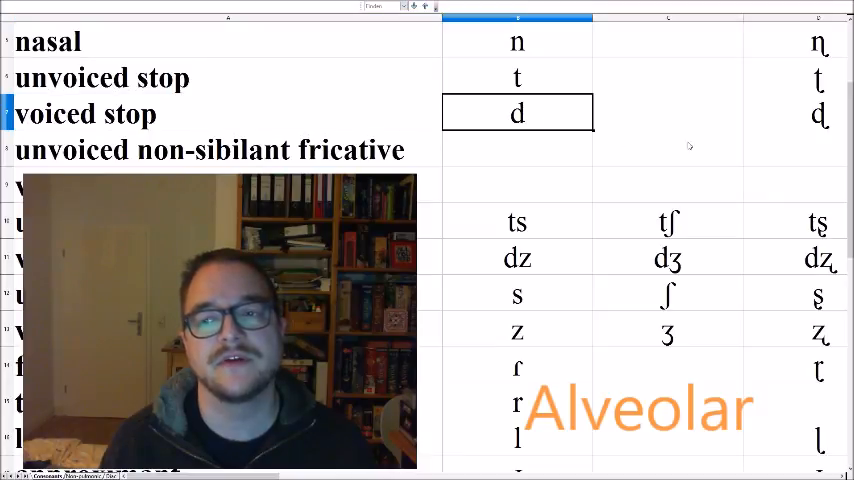
scroll(down, 3)
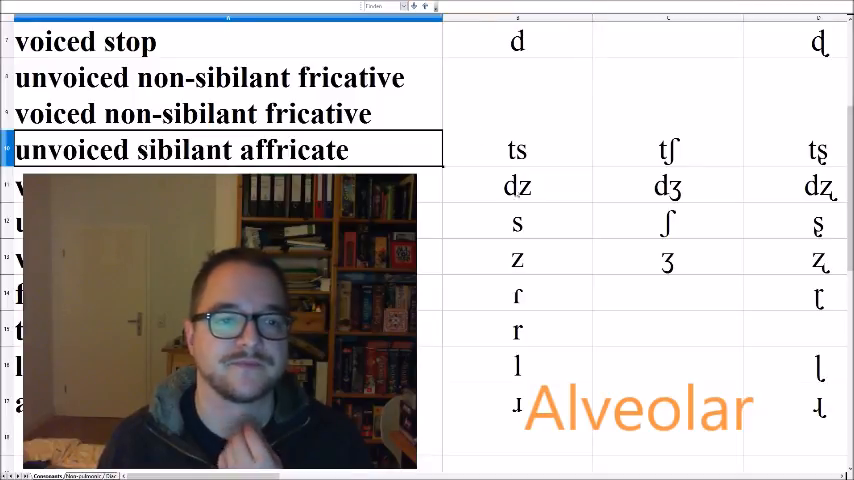
scroll(down, 3)
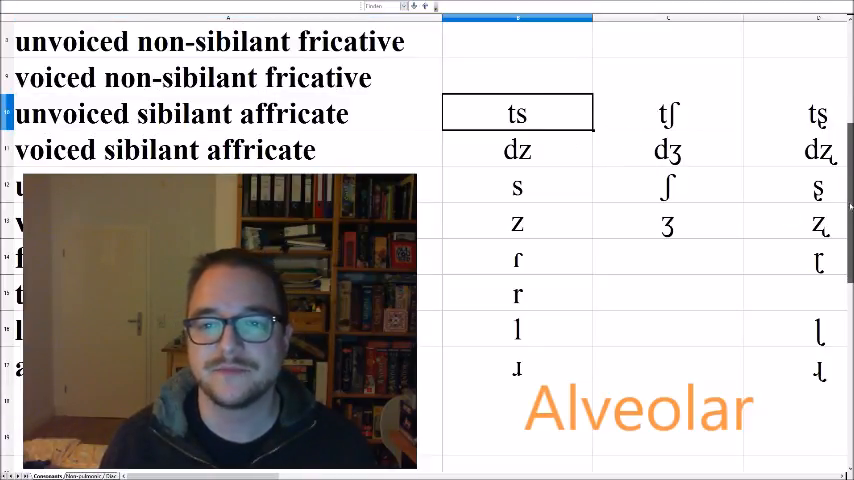
scroll(down, 3)
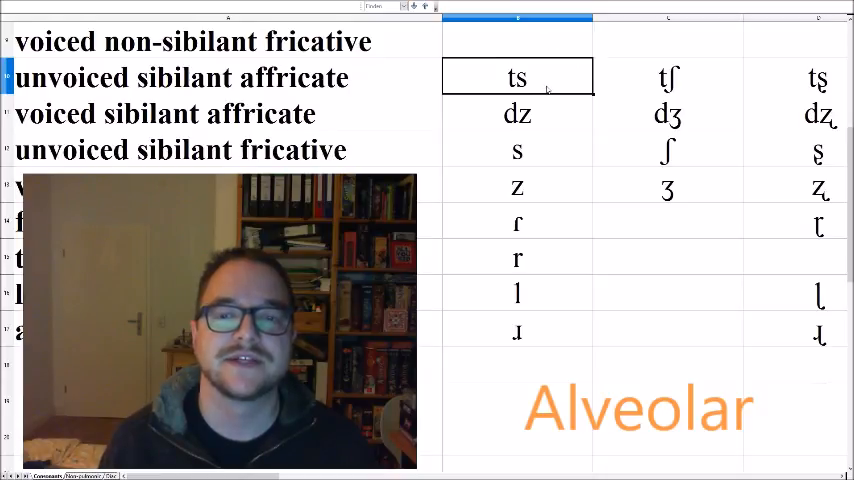
click(517, 113)
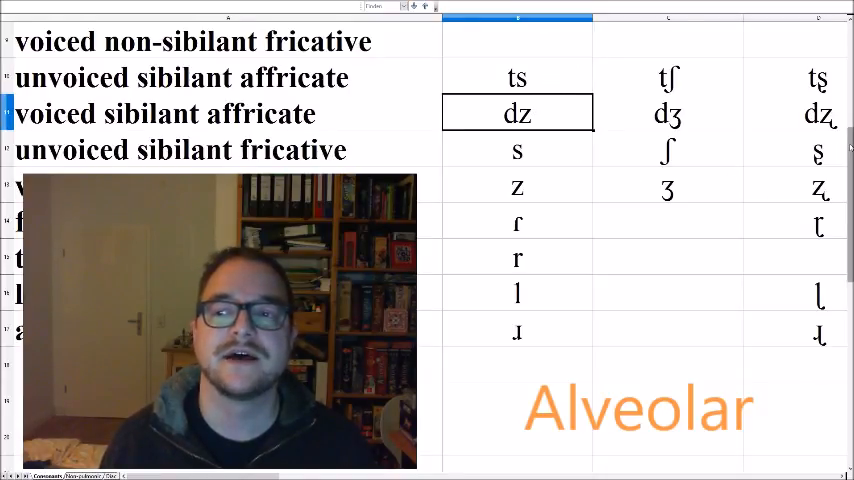
scroll(down, 3)
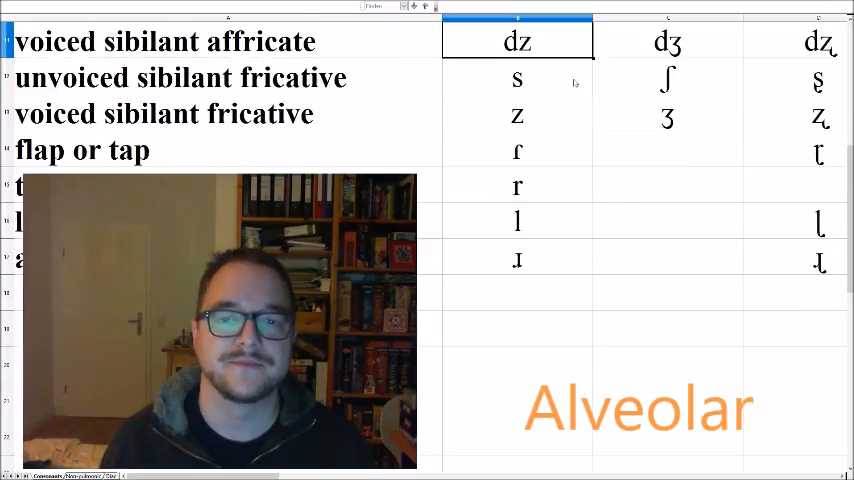
click(519, 77)
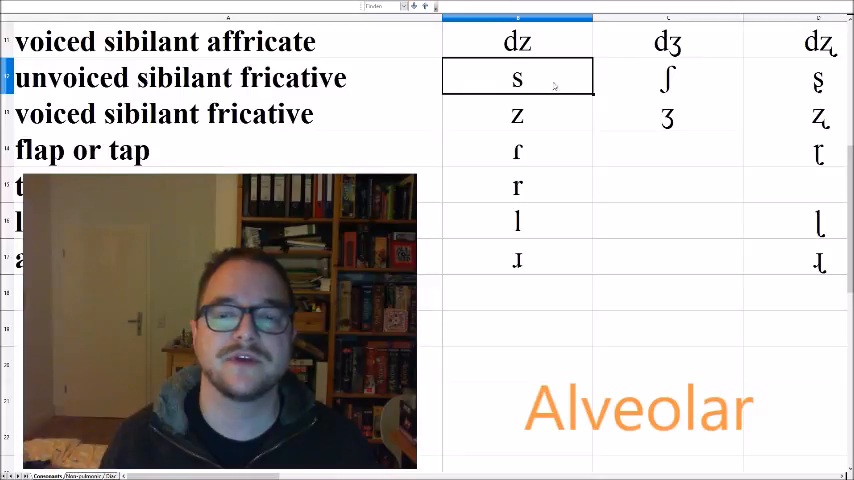
mouse_move(557, 82)
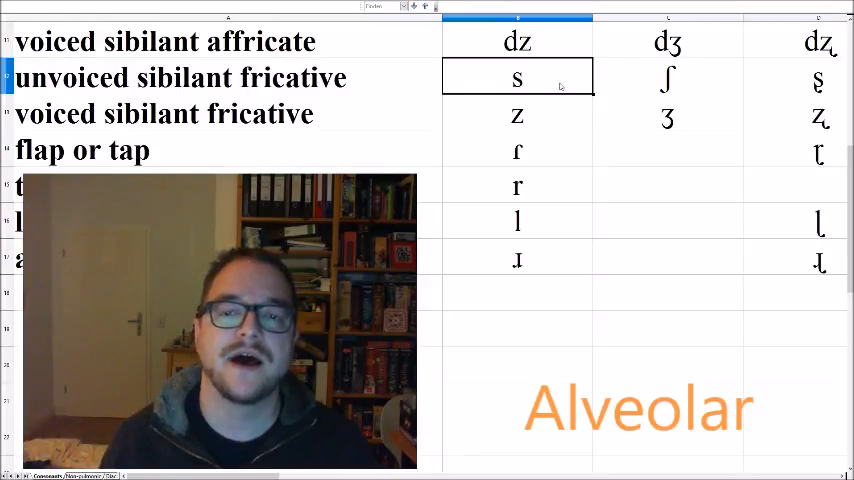
Revisit alveolar fricatives z and s, then the approximants l and ɹ.
click(519, 115)
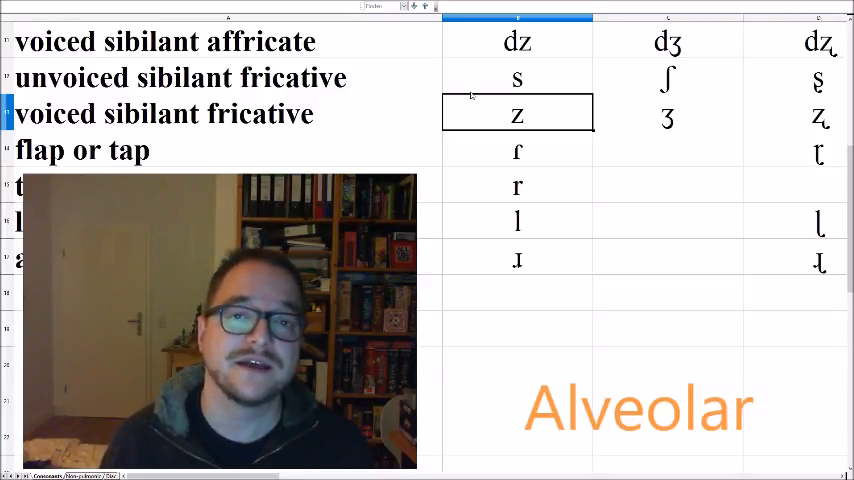
click(519, 78)
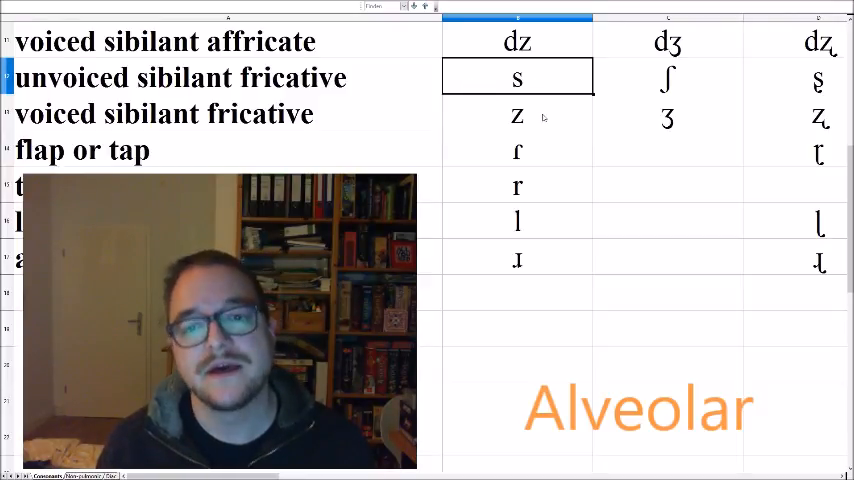
click(517, 150)
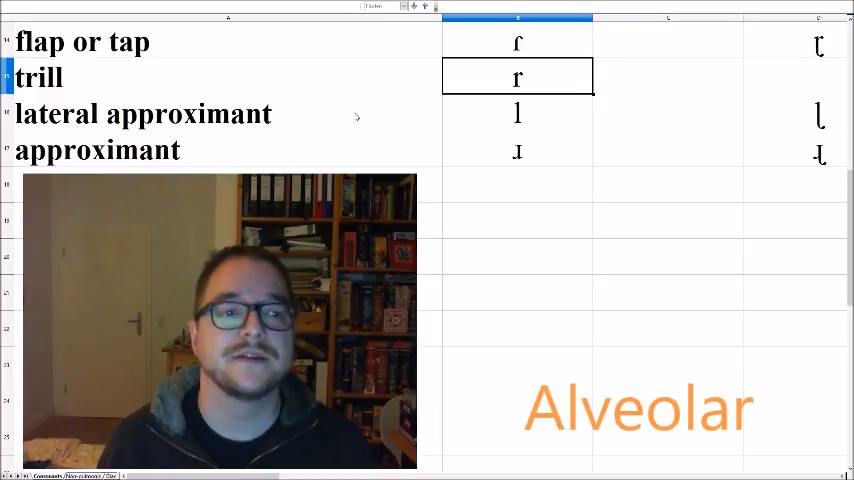
click(517, 112)
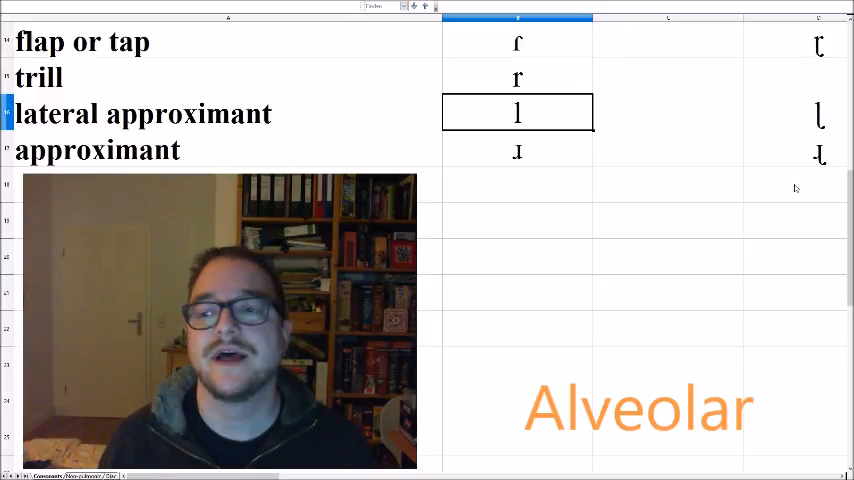
scroll(down, 3)
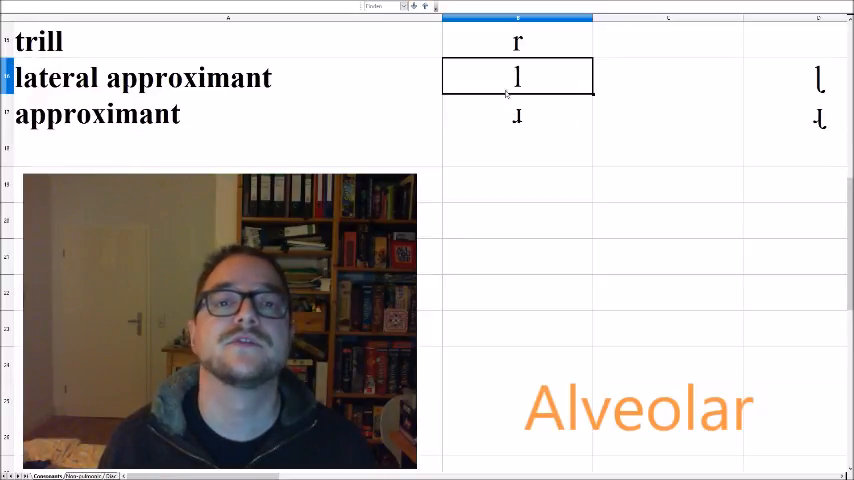
click(517, 113)
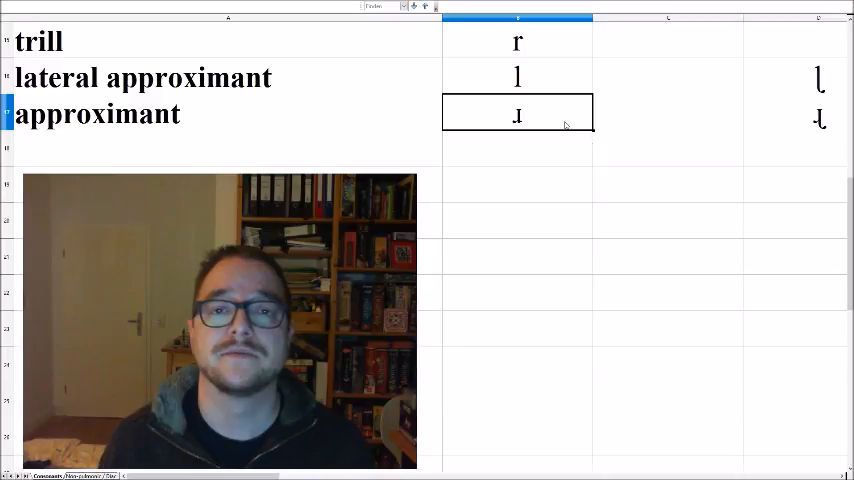
mouse_move(540, 112)
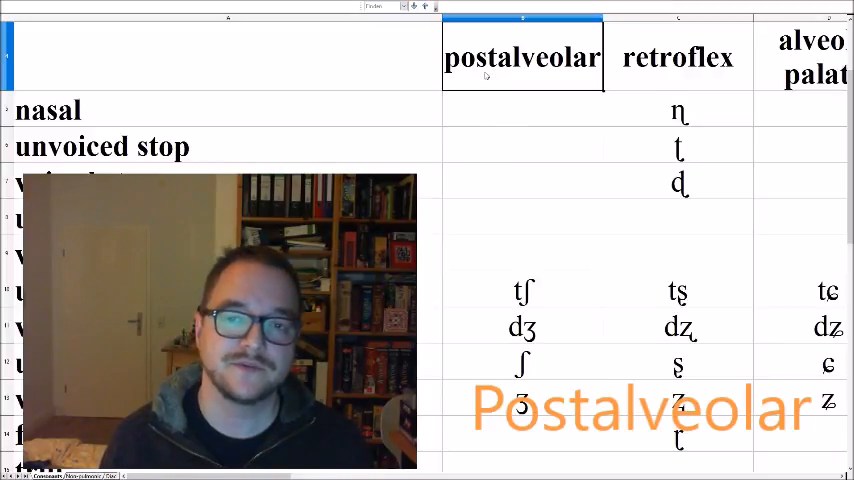
Review the postalveolar cells tʃ, dʒ, ʃ and ʒ in order.
scroll(down, 3)
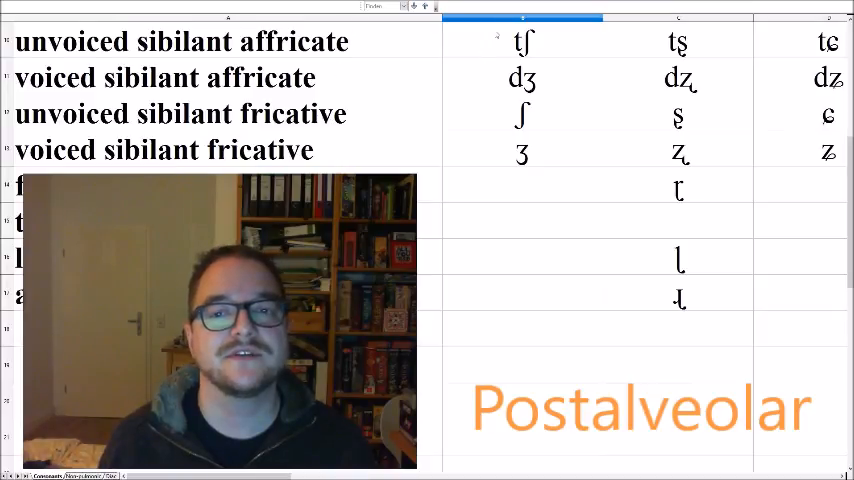
click(523, 42)
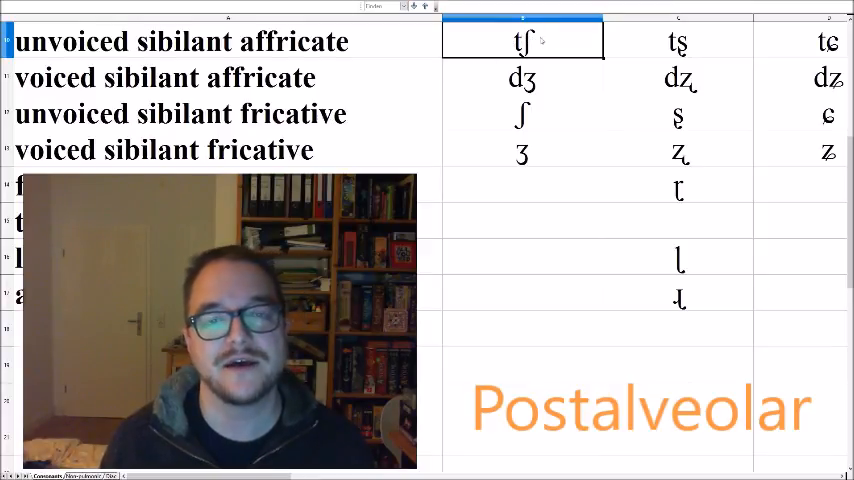
click(522, 78)
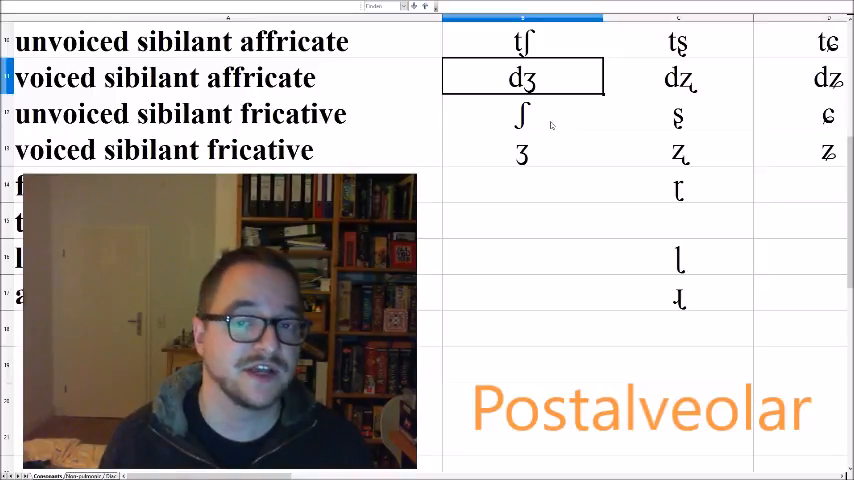
click(524, 114)
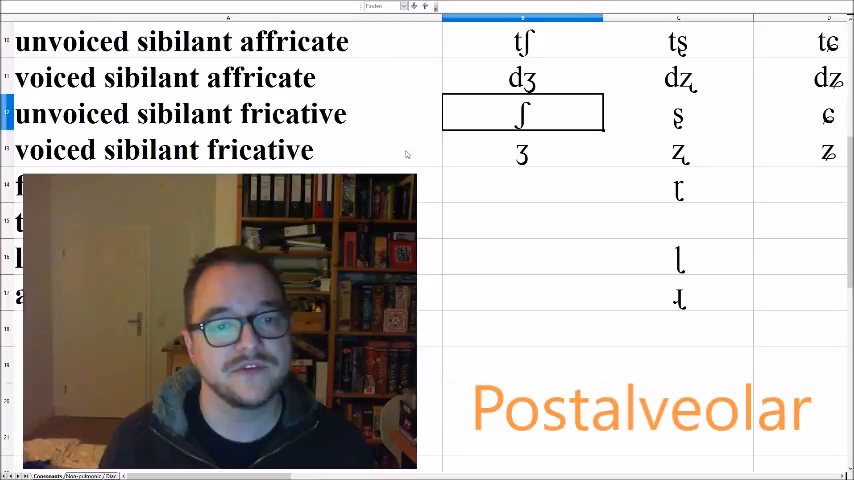
click(521, 150)
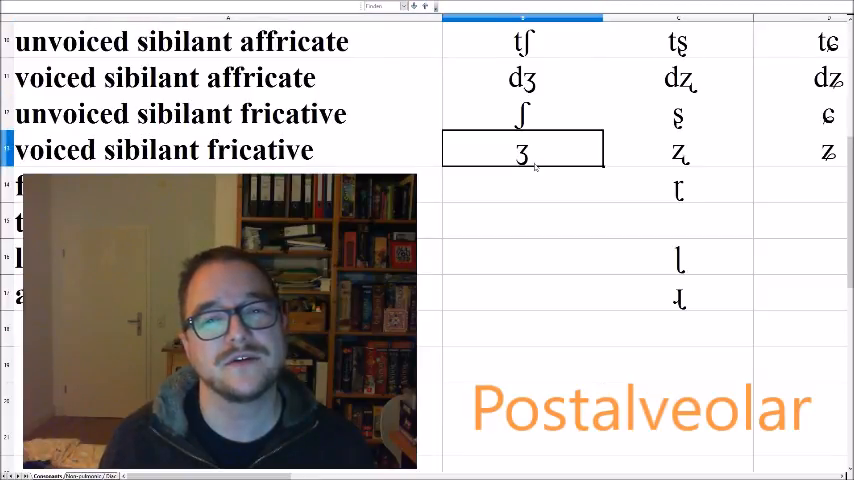
scroll(down, 3)
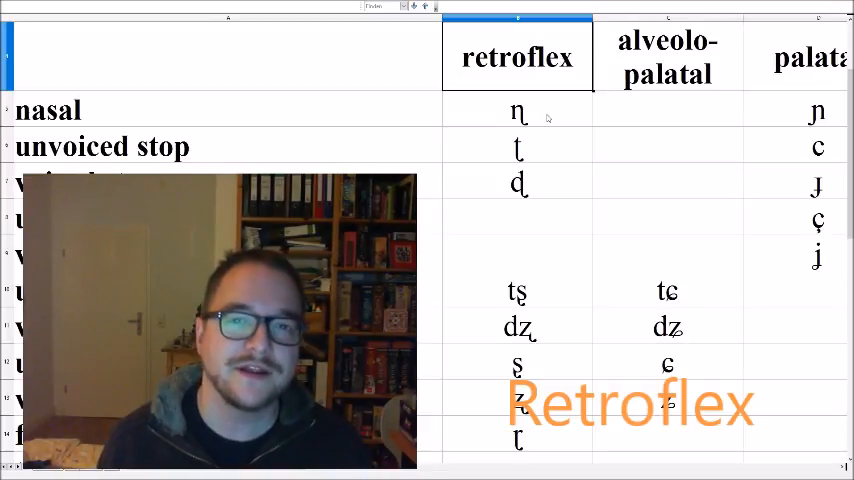
scroll(down, 3)
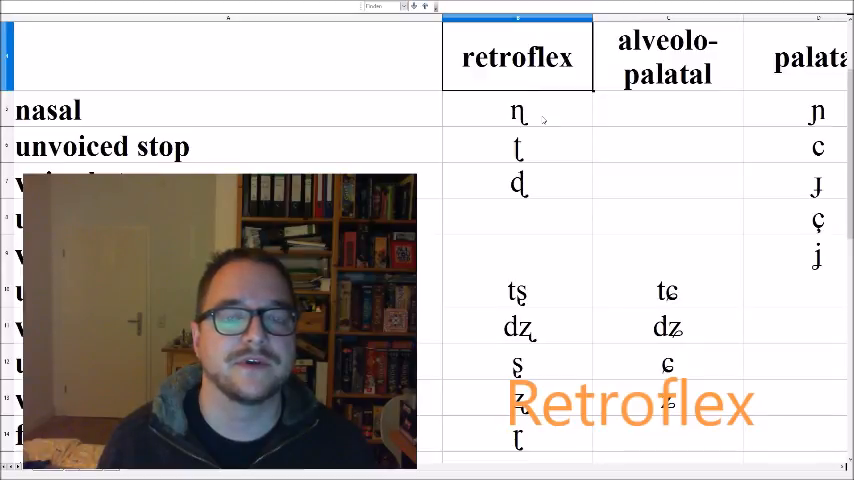
click(516, 110)
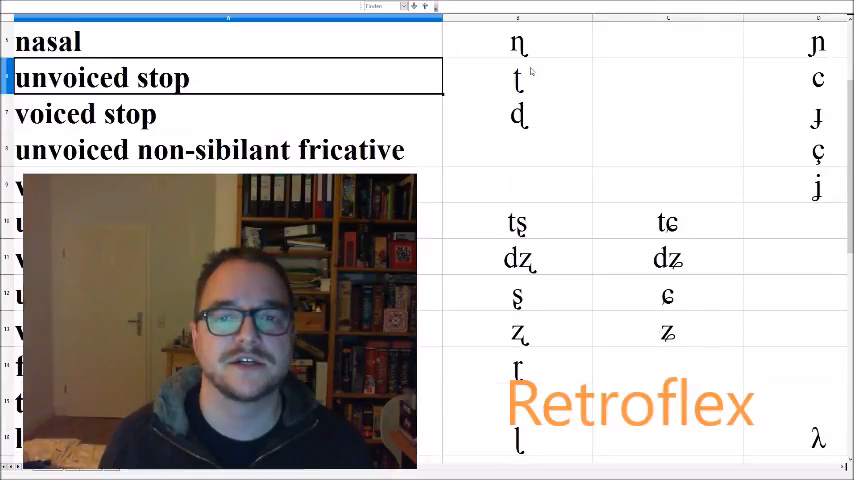
click(517, 114)
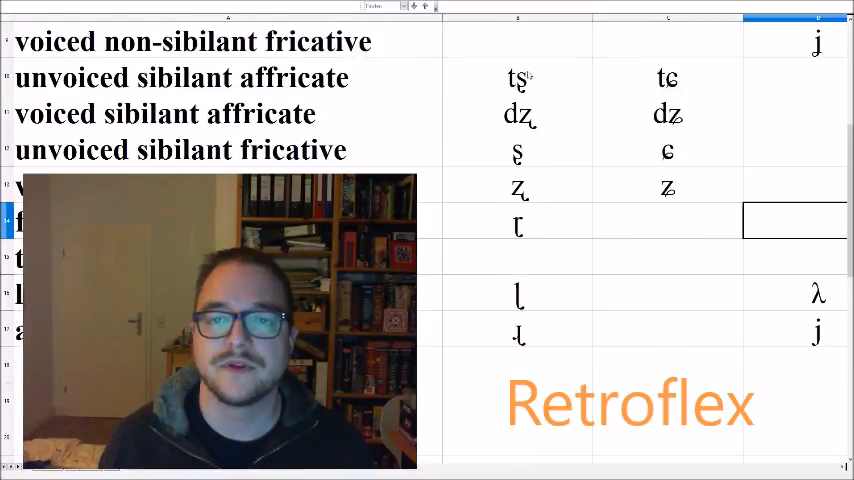
click(520, 78)
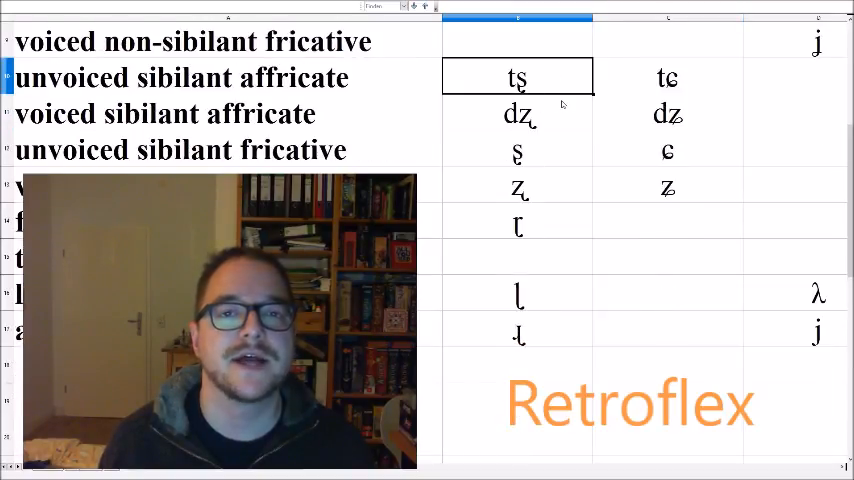
click(519, 113)
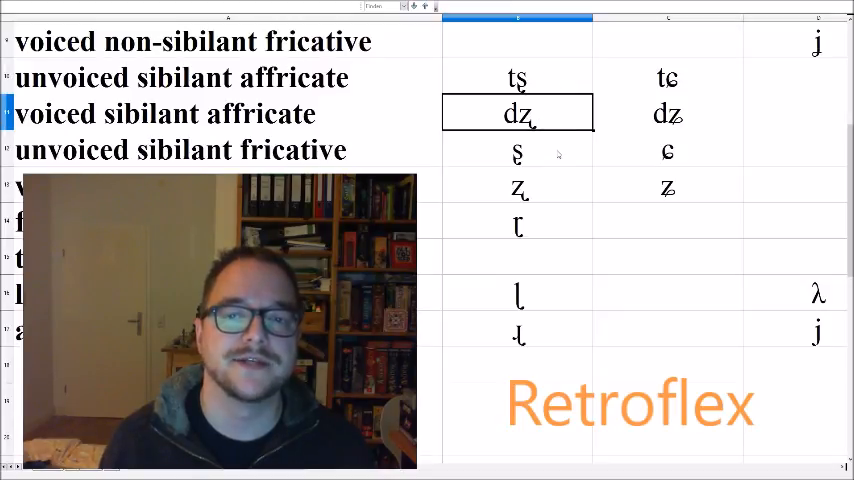
click(516, 150)
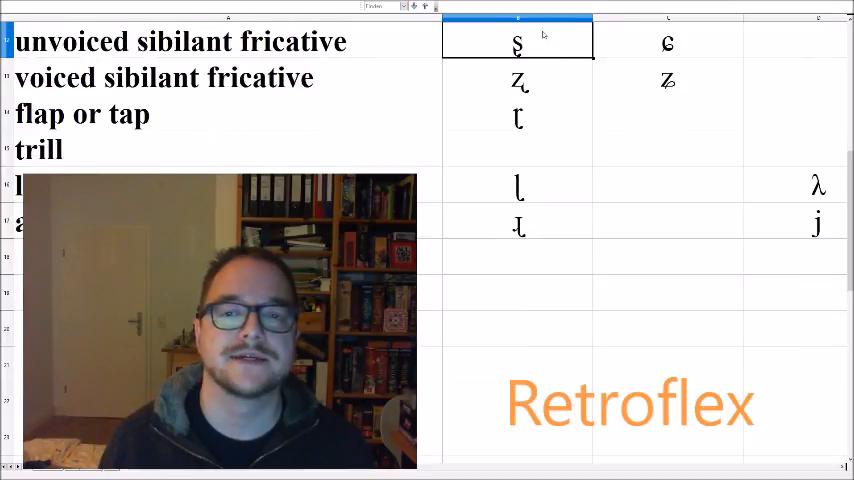
click(519, 78)
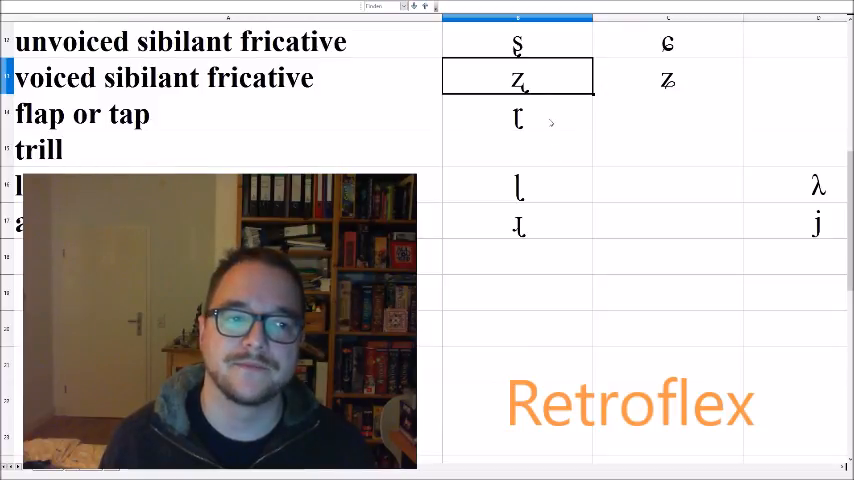
click(519, 117)
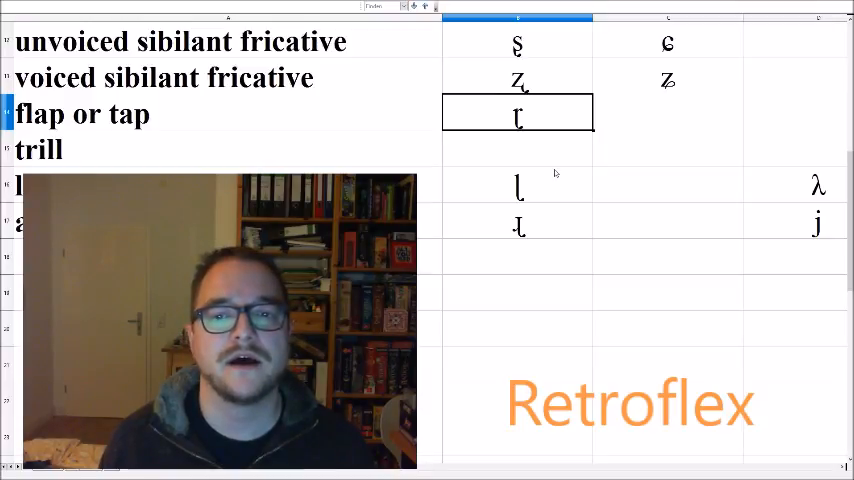
click(517, 187)
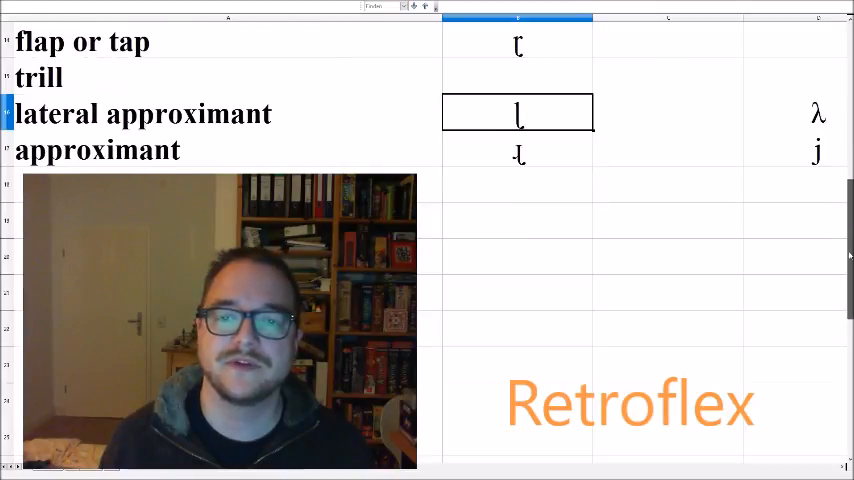
scroll(down, 3)
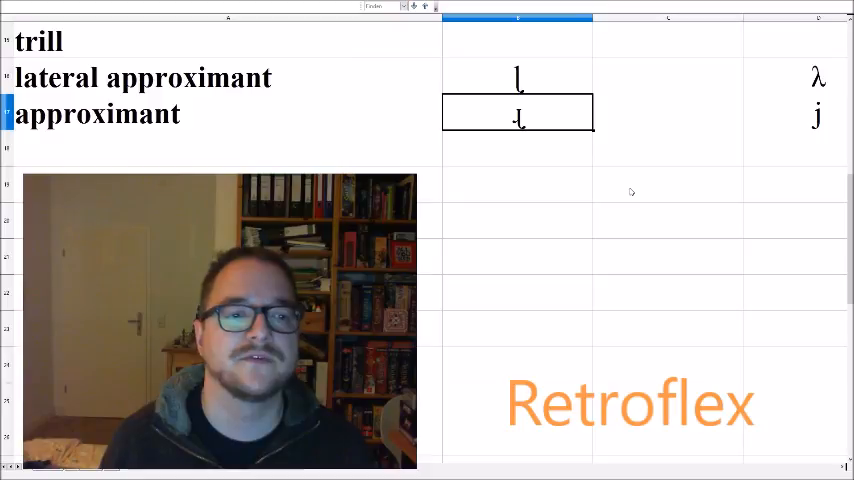
mouse_move(619, 180)
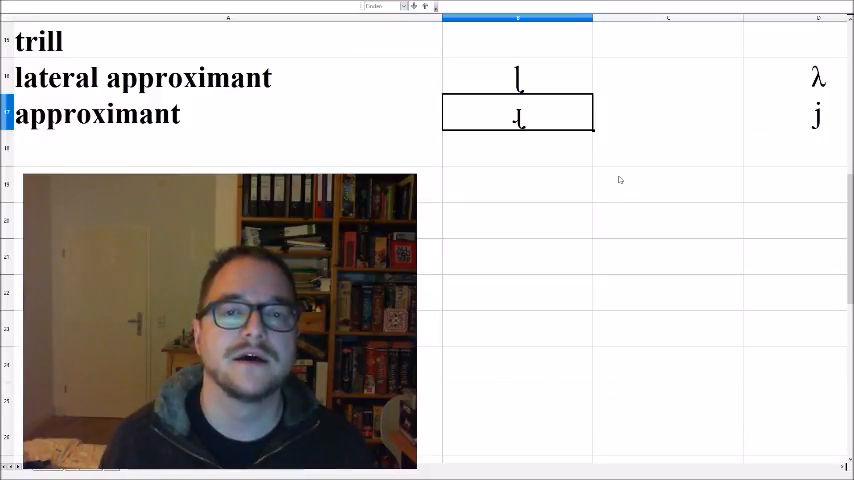
mouse_move(603, 127)
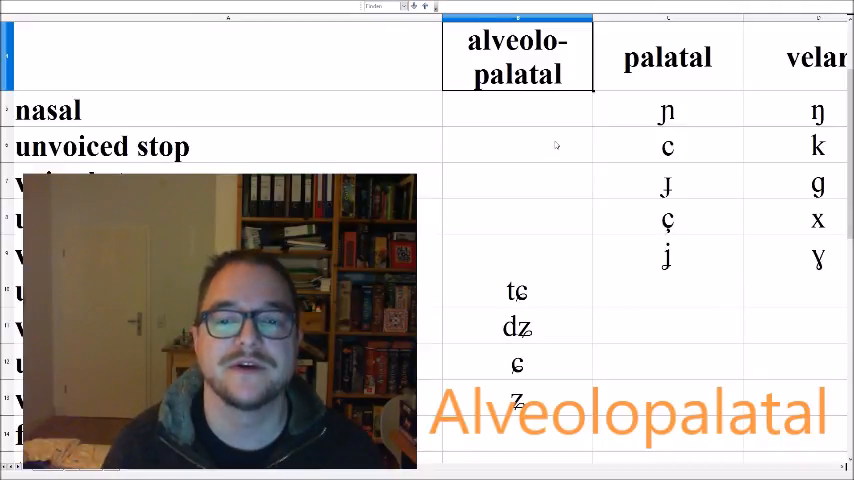
scroll(down, 3)
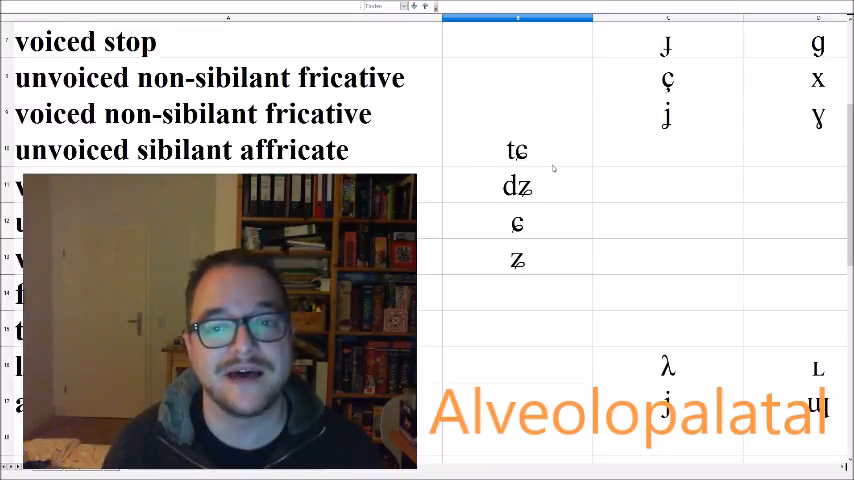
Point out the alveolo-palatal affricate tɕ and fricatives ɕ and ʑ.
click(517, 149)
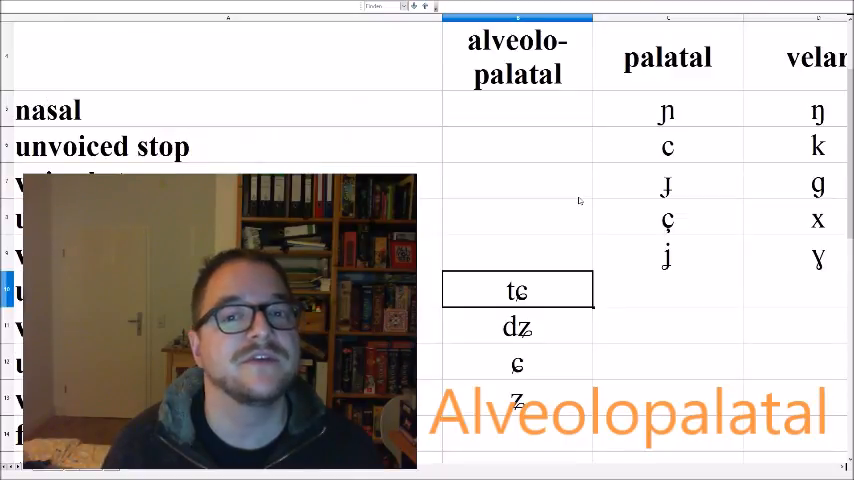
scroll(down, 3)
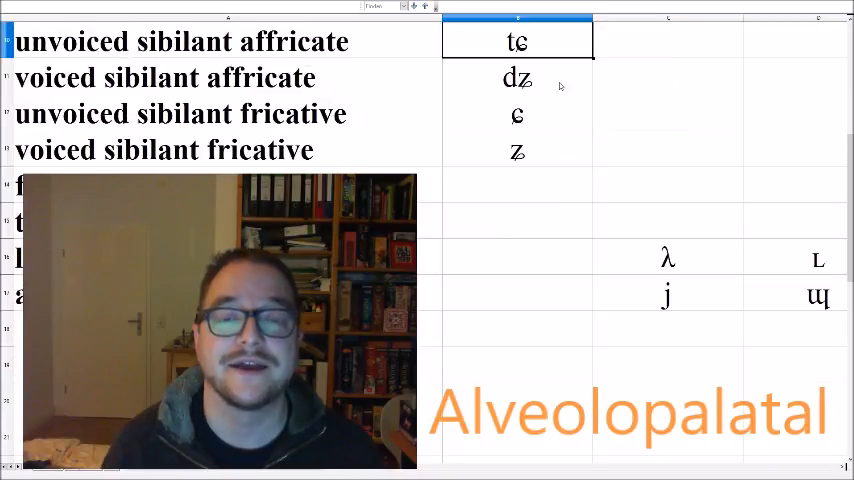
click(517, 77)
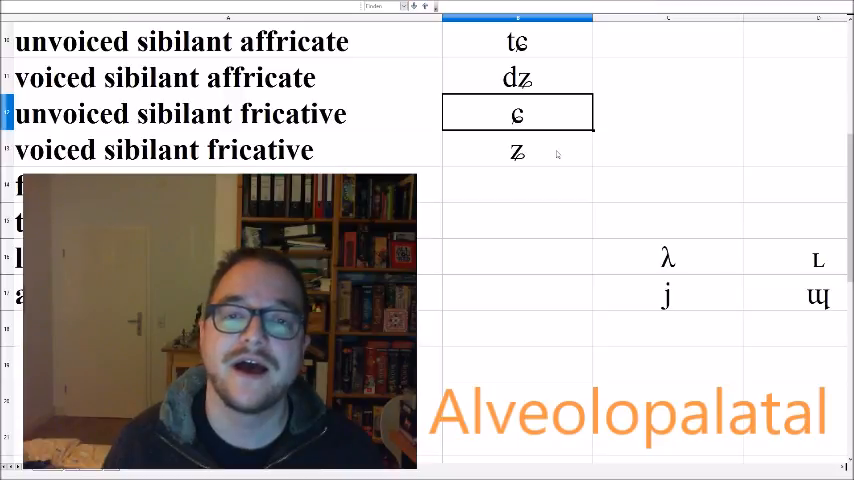
click(517, 150)
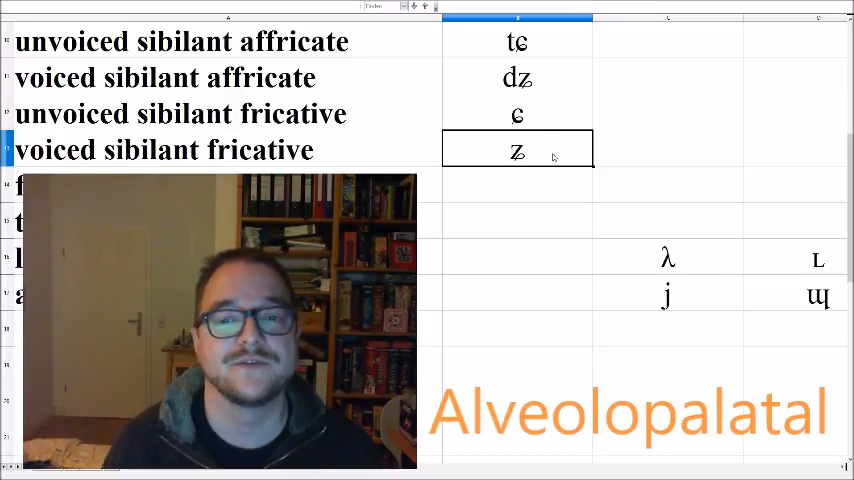
scroll(down, 3)
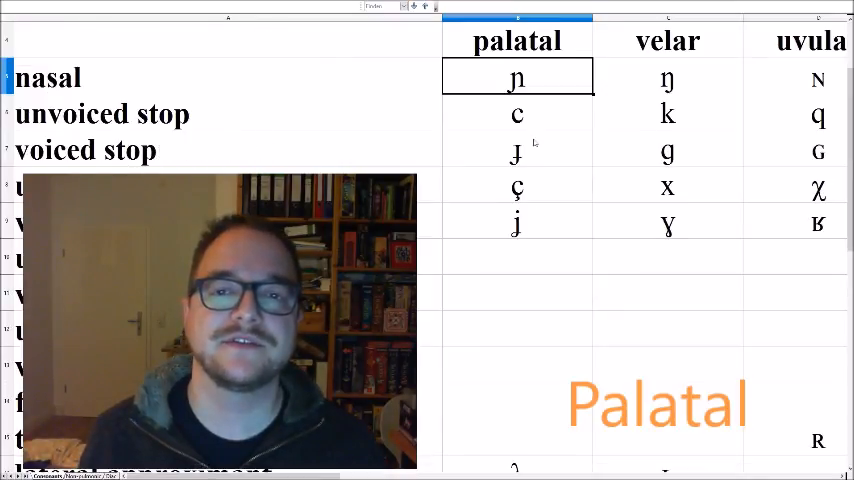
mouse_move(350, 99)
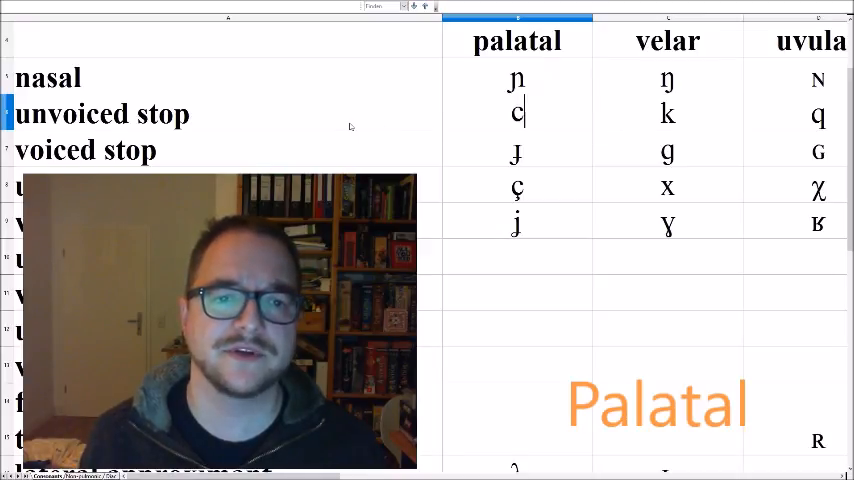
Go through palatal stops c, ɟ, fricatives ç, ʝ and lateral approximant λ.
click(517, 113)
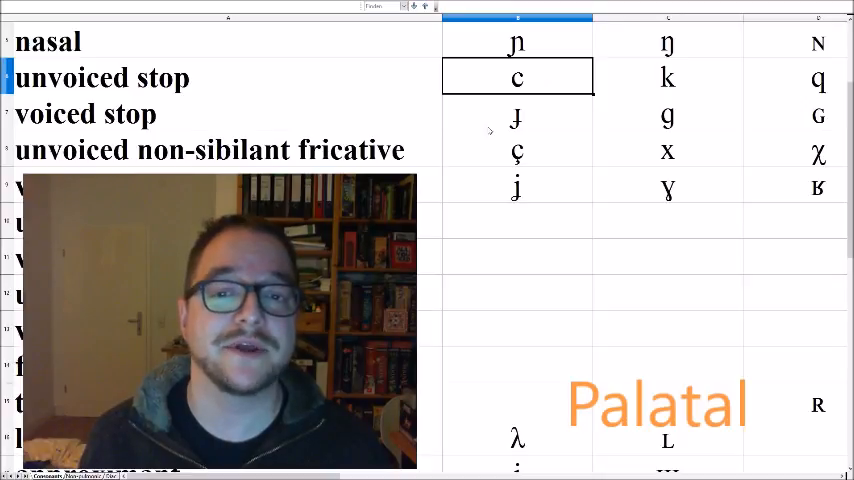
click(516, 114)
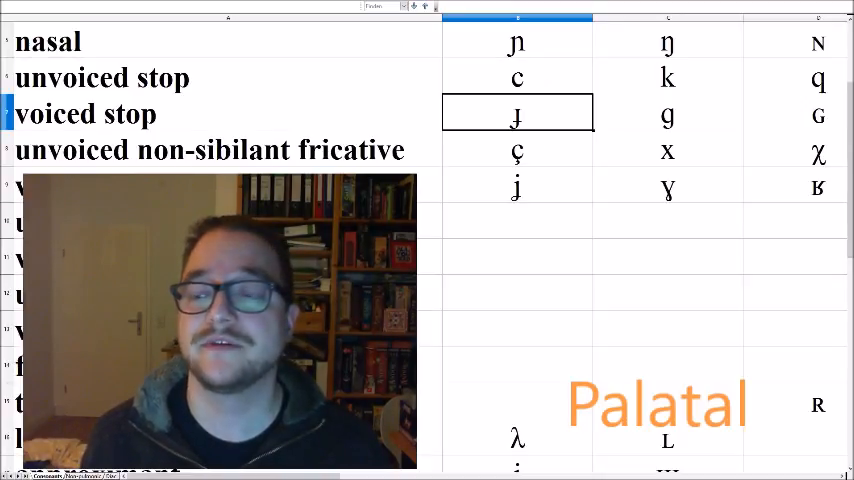
scroll(down, 3)
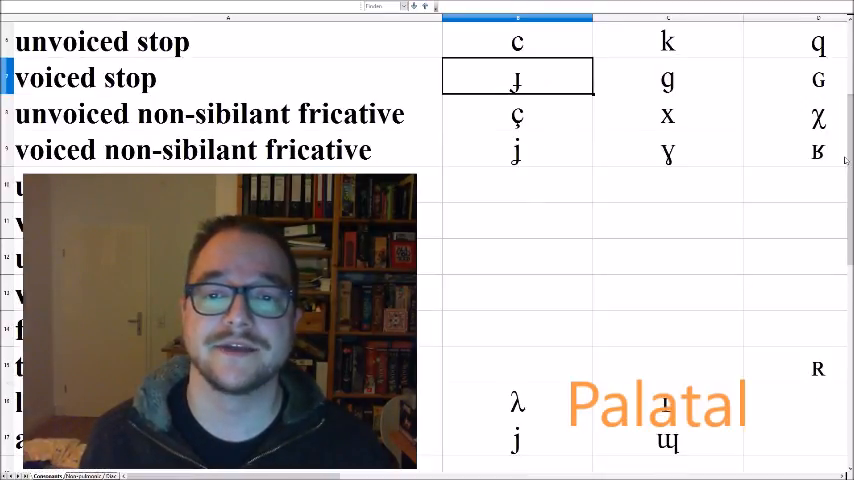
click(517, 114)
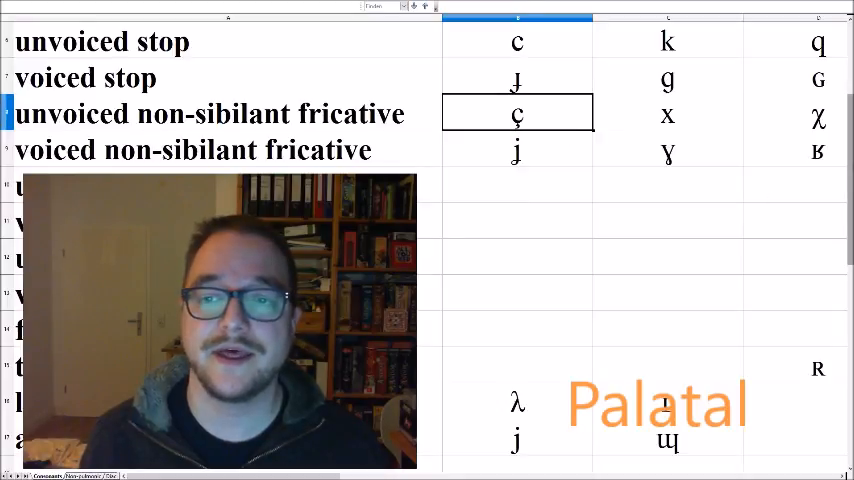
scroll(down, 3)
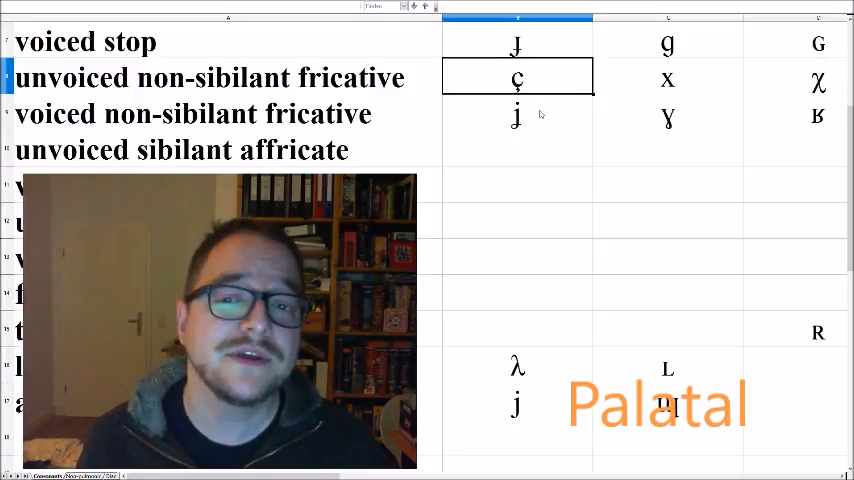
click(517, 114)
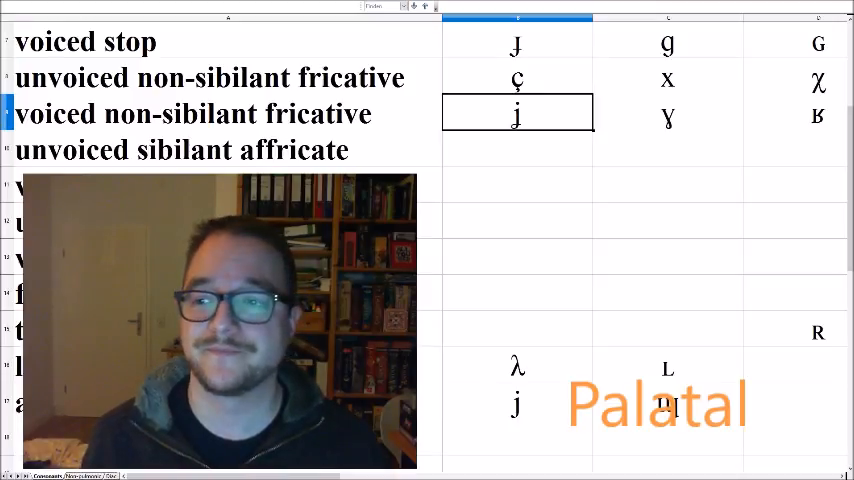
scroll(down, 3)
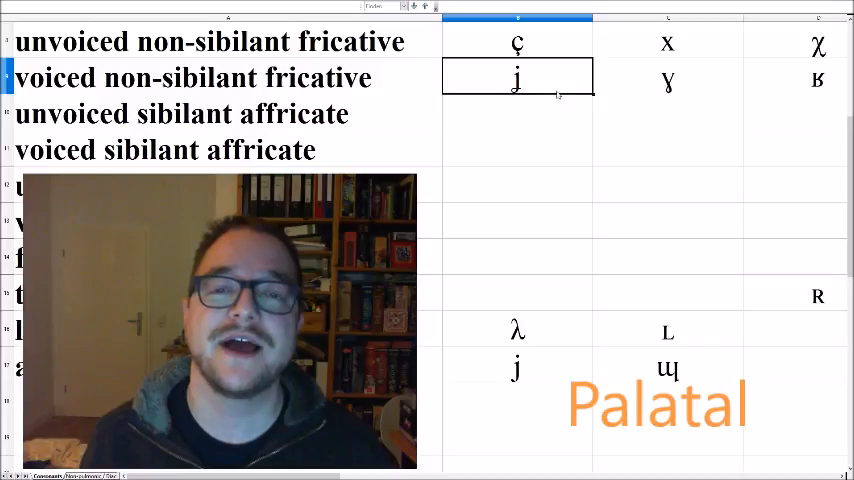
scroll(down, 3)
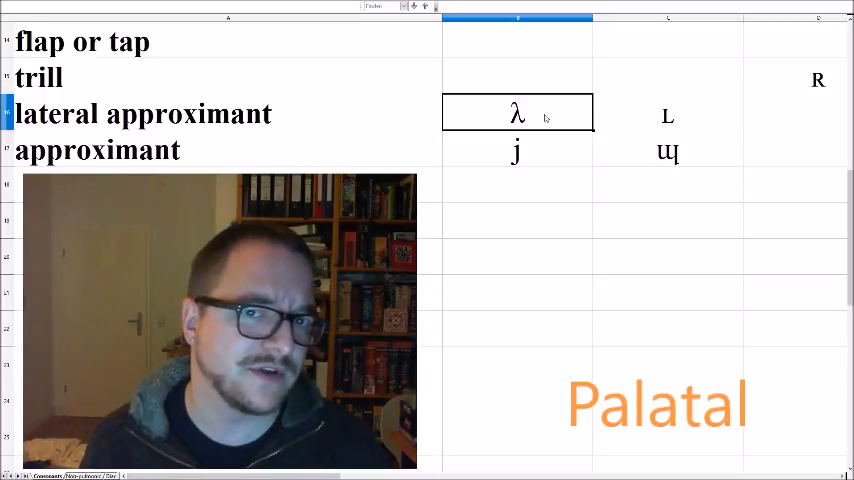
click(516, 150)
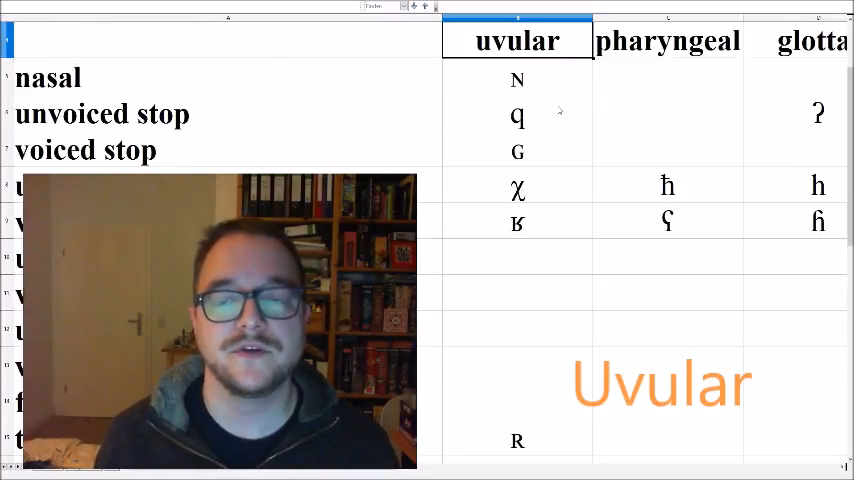
mouse_move(550, 78)
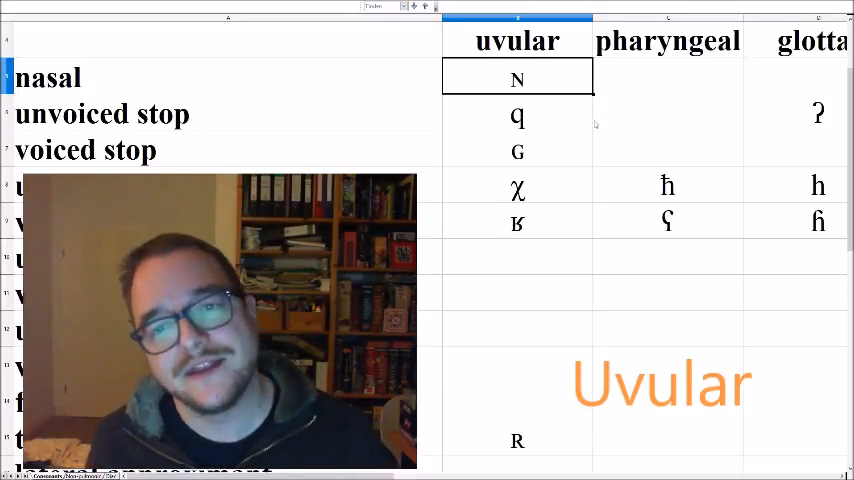
Inspect the uvular stop q, fricatives χ and ʁ, and the trill R.
click(517, 114)
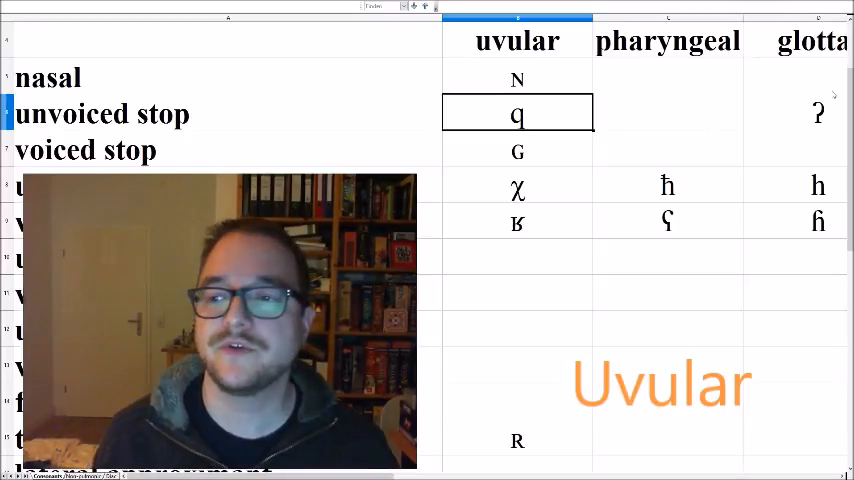
scroll(down, 3)
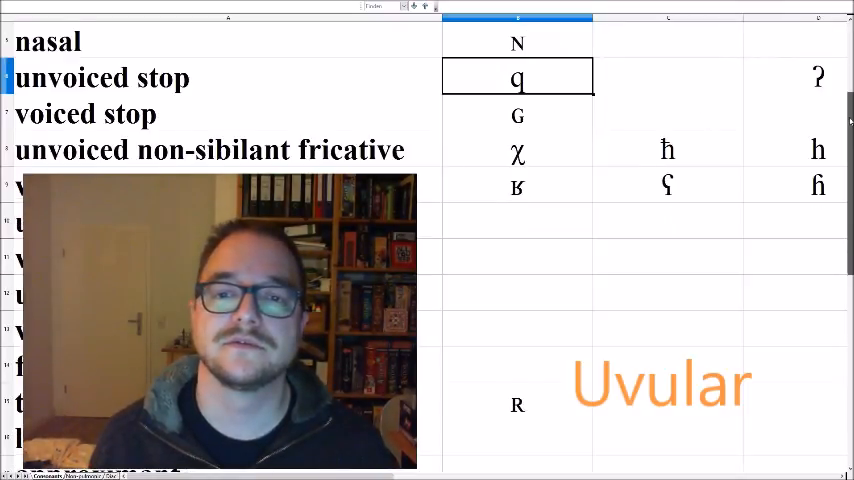
click(517, 113)
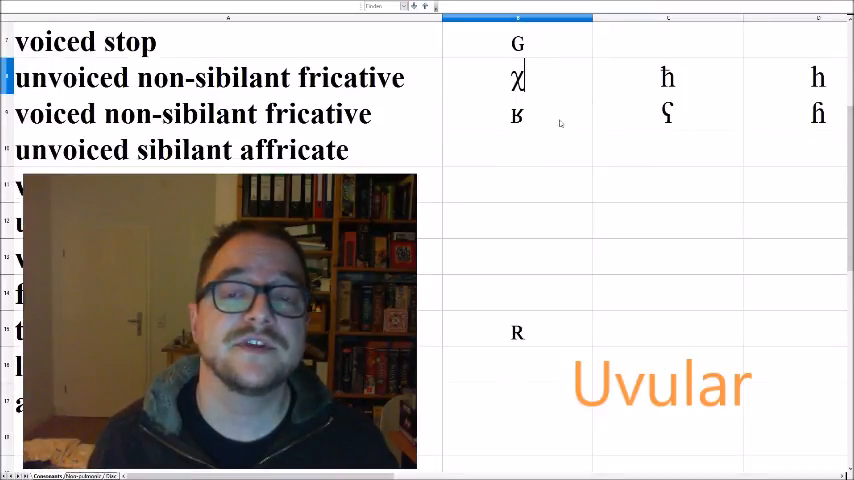
click(517, 78)
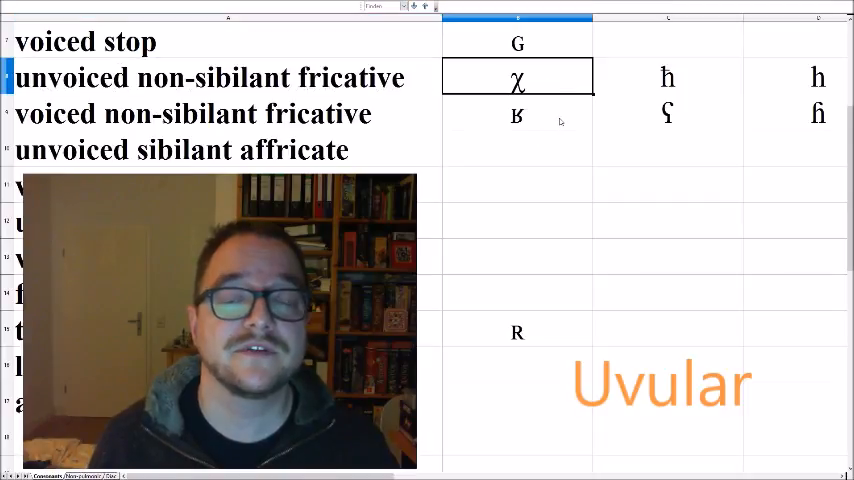
mouse_move(554, 113)
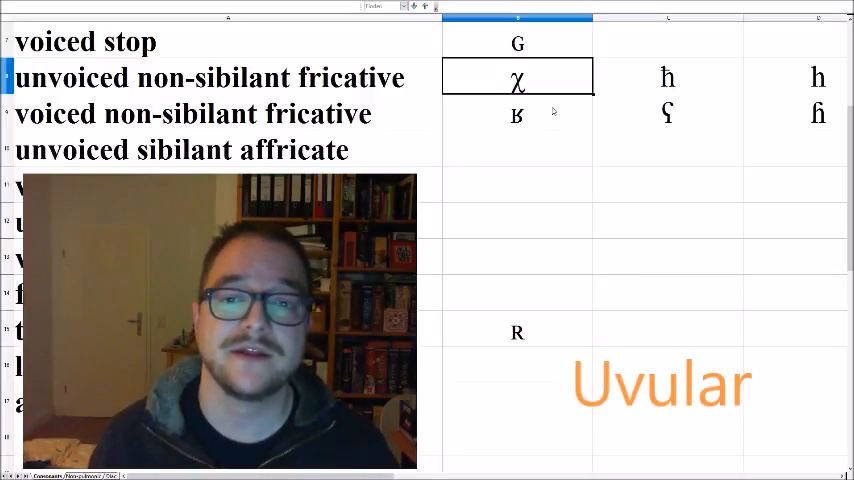
click(516, 113)
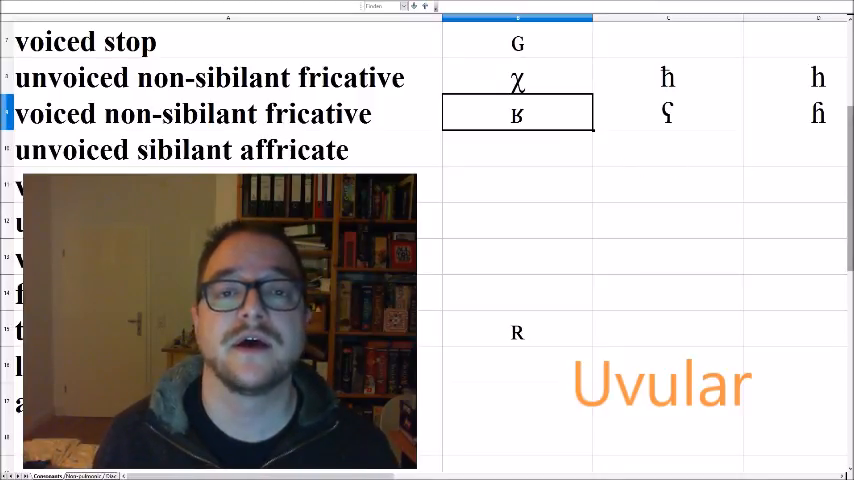
scroll(down, 3)
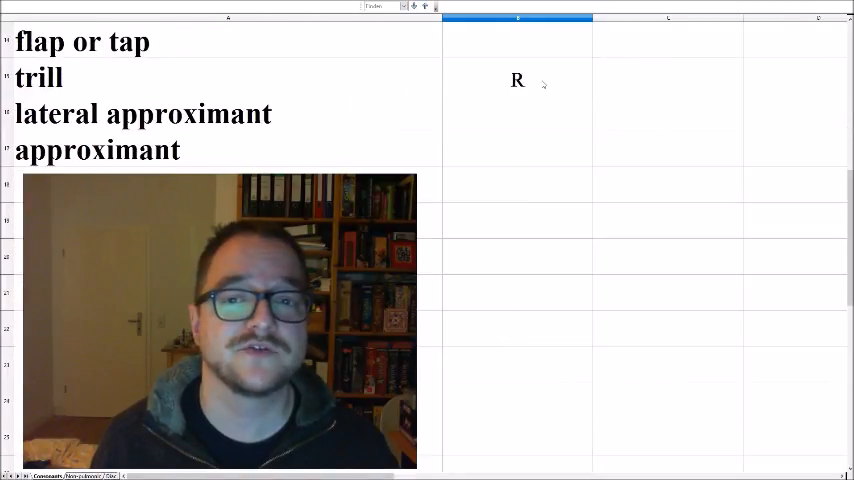
click(517, 78)
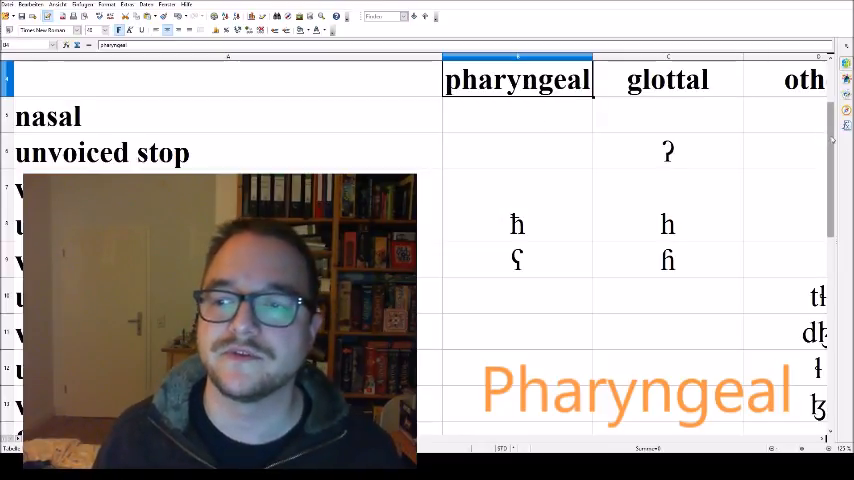
Review the pharyngeal fricatives ħ and ʕ in the non-sibilant fricative rows.
scroll(down, 3)
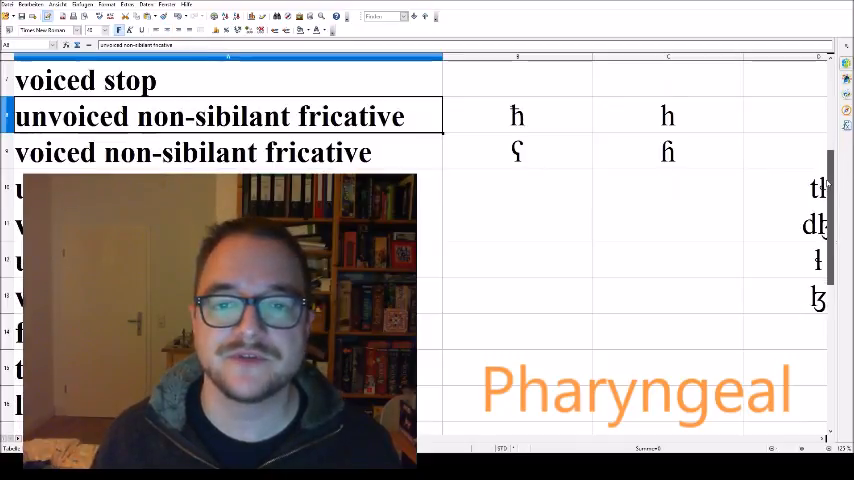
mouse_move(547, 127)
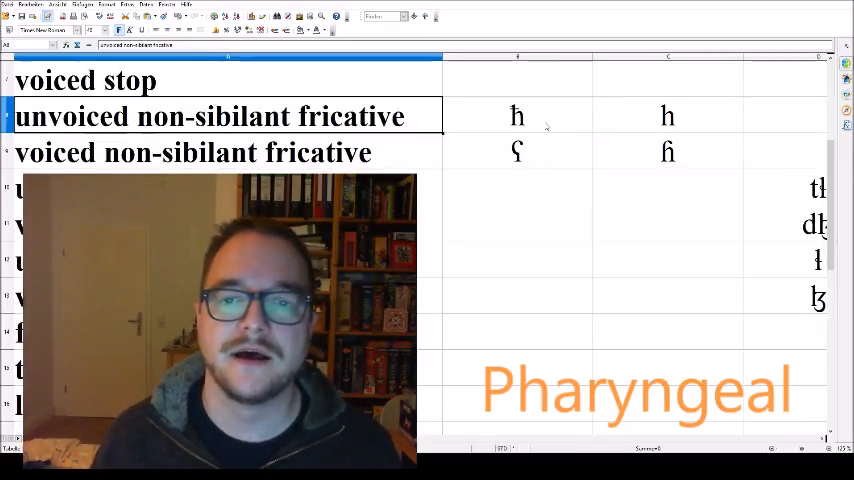
click(200, 152)
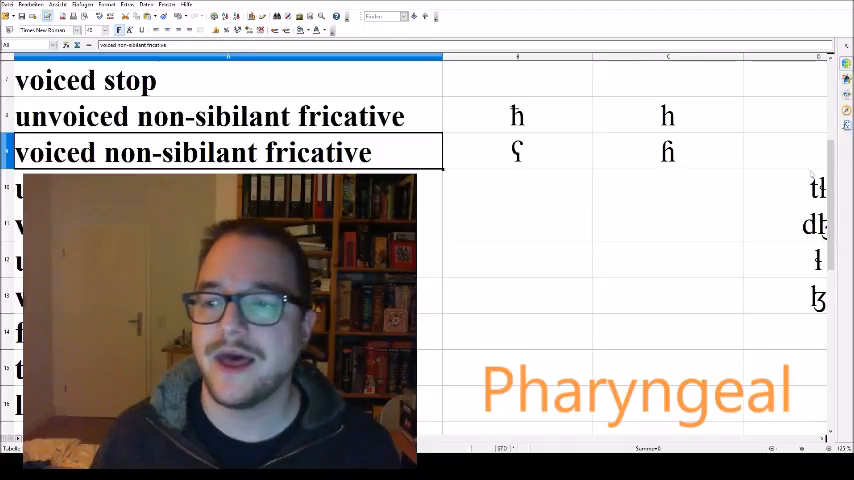
scroll(down, 3)
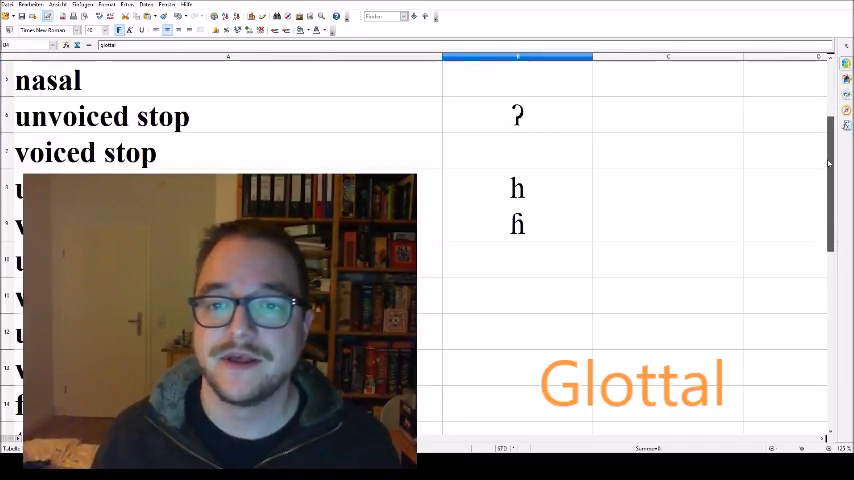
Inspect the glottal stop ʔ, then move on to fricatives h and ɦ.
click(517, 116)
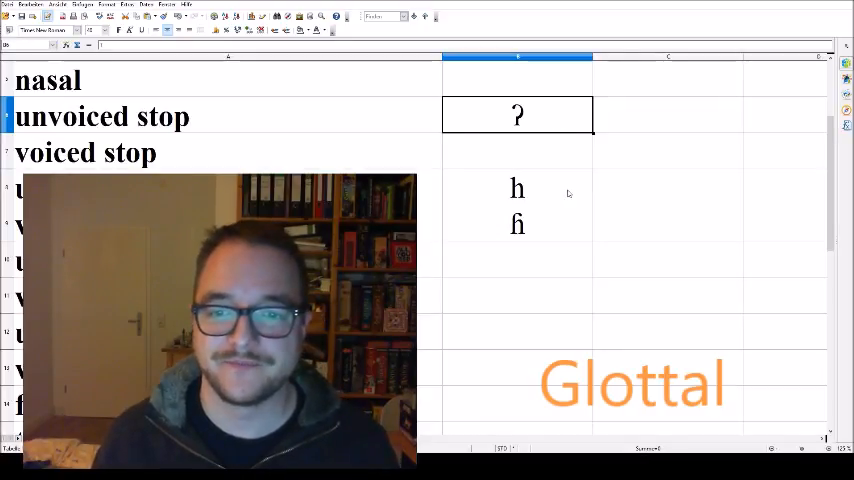
scroll(down, 3)
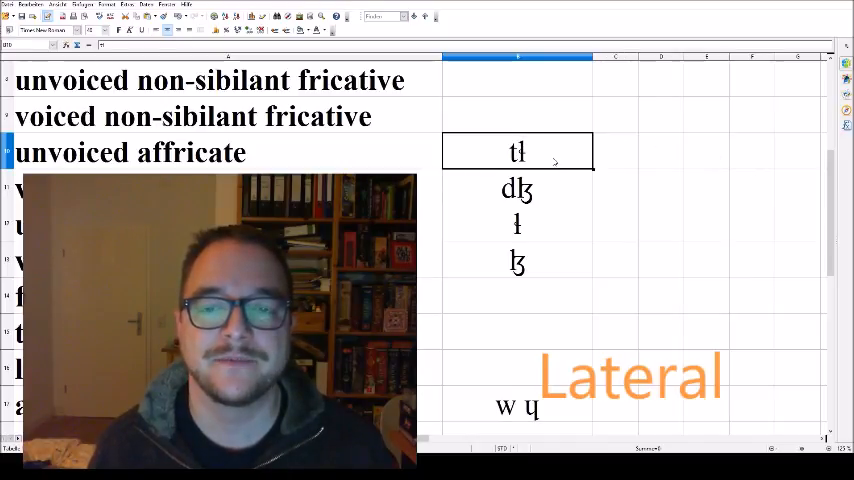
Inspect the lateral affricate dɮ and the lateral fricatives ɬ and ɮ.
click(517, 188)
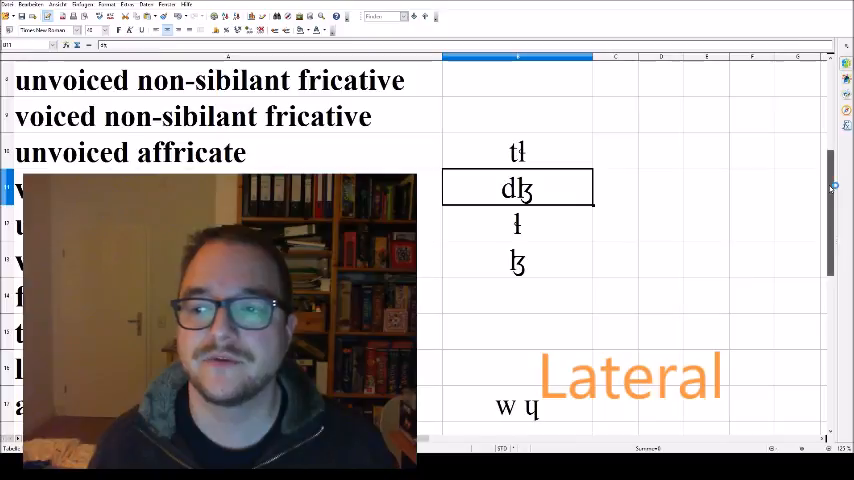
scroll(down, 3)
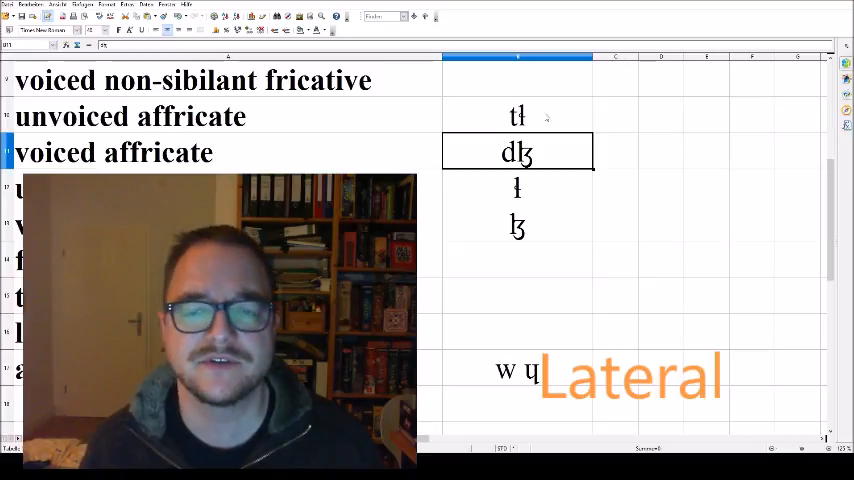
click(517, 188)
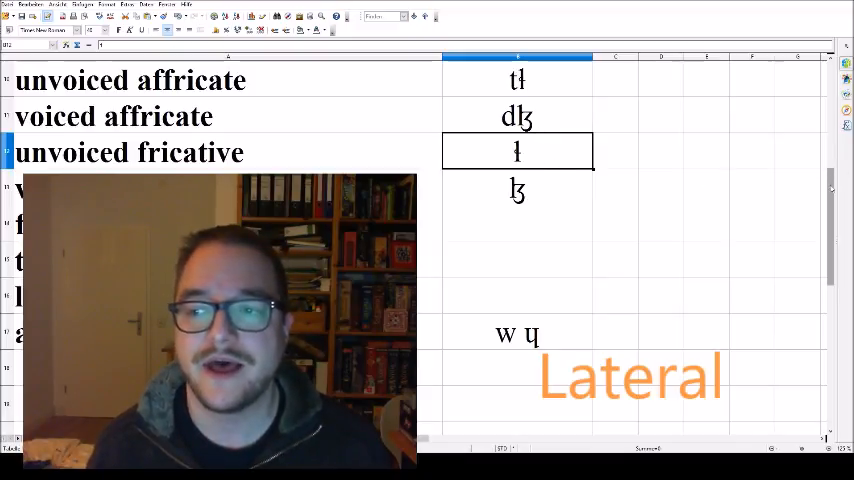
scroll(down, 3)
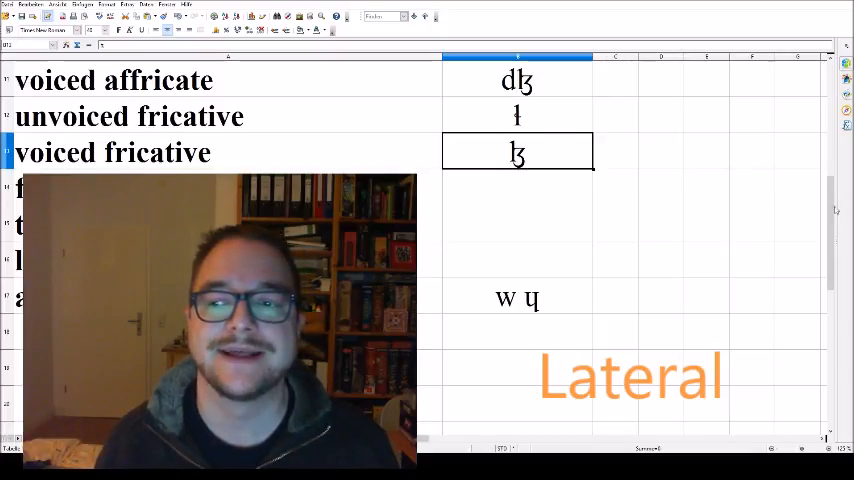
scroll(down, 3)
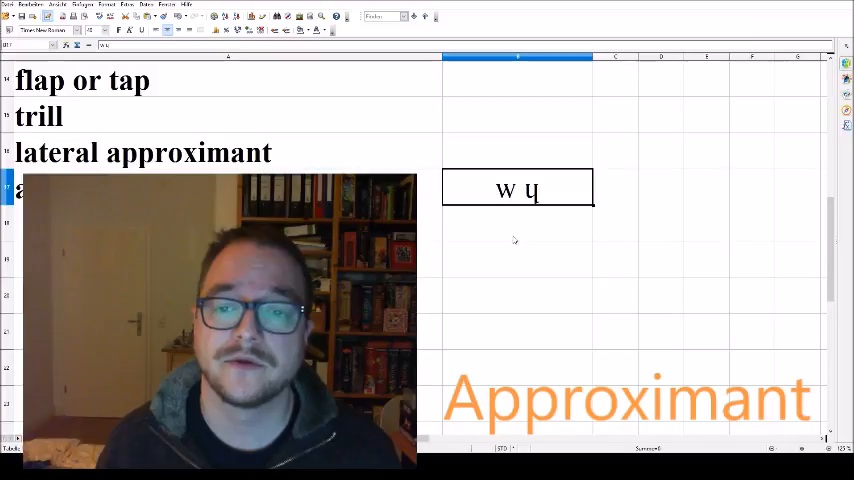
mouse_move(542, 228)
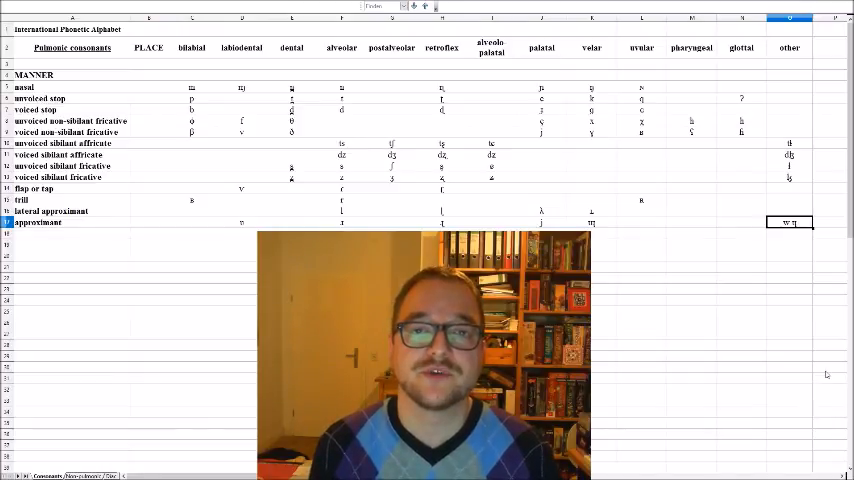
Point out the uvular column in the full chart overview.
click(641, 47)
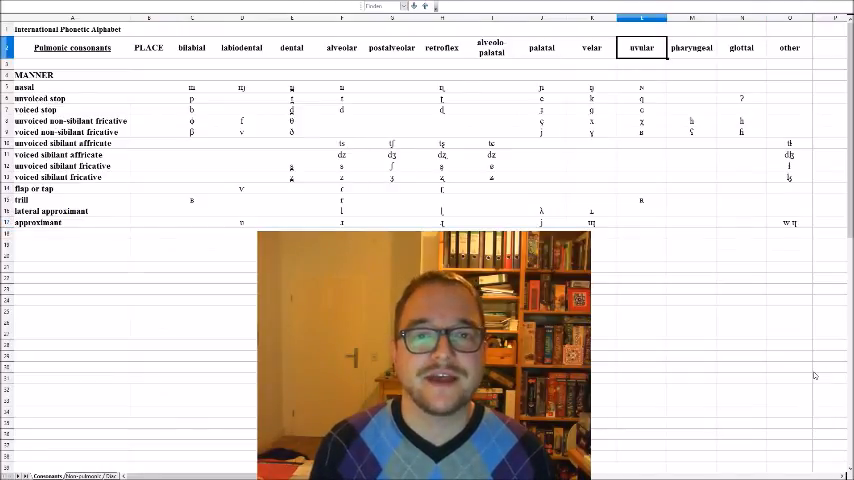